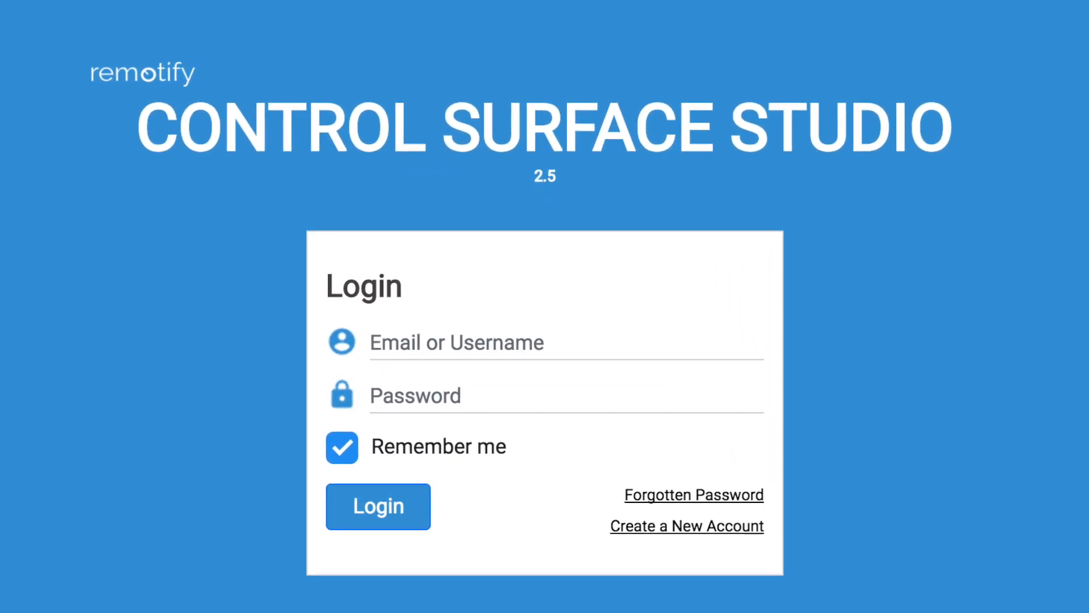
Submit the filled-in login form to sign in to Control Surface Studio
left_click(378, 506)
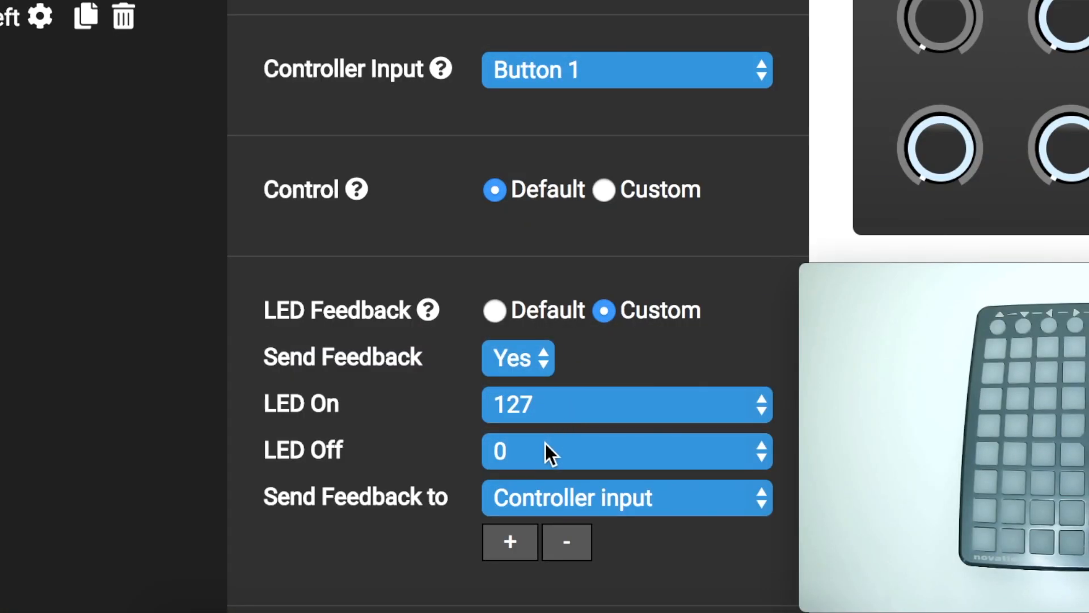
mouse_move(448, 483)
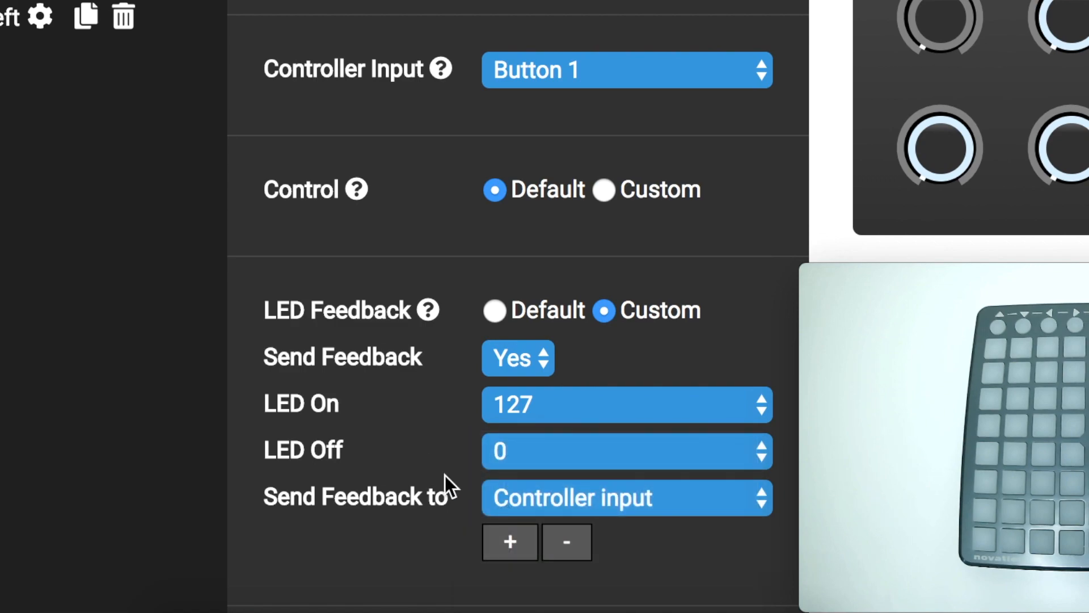
Browse the knob and button inputs in the Send Feedback to dropdown
left_click(626, 497)
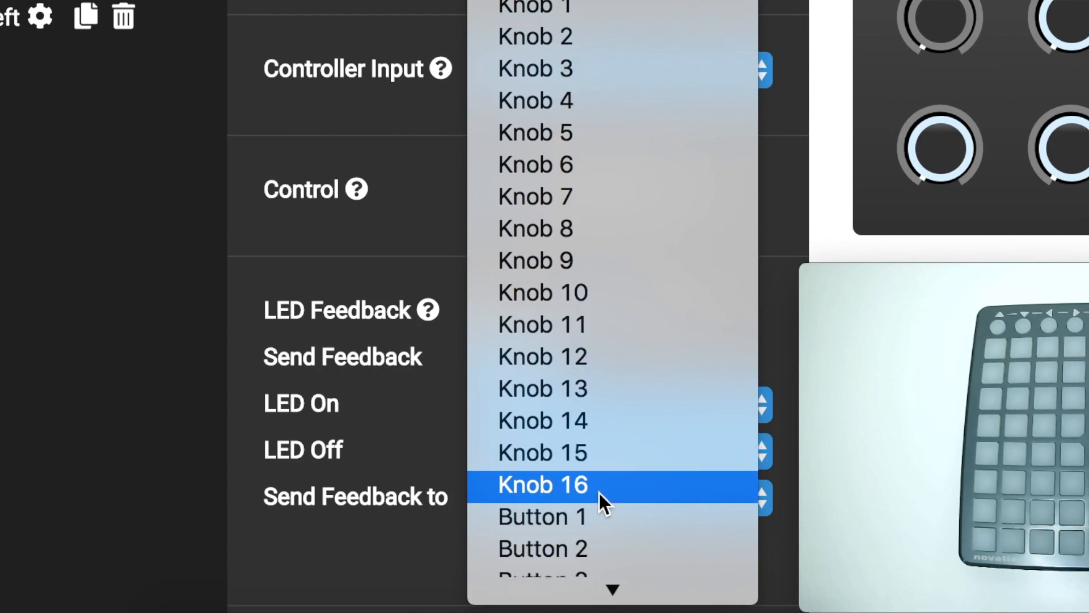
scroll("down", 3)
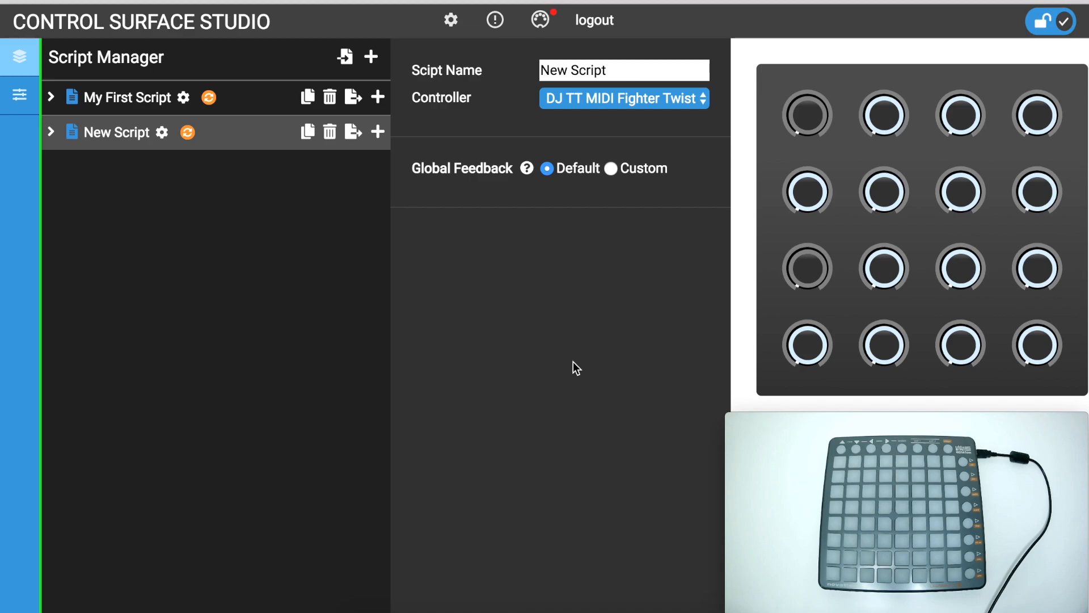
mouse_move(358, 280)
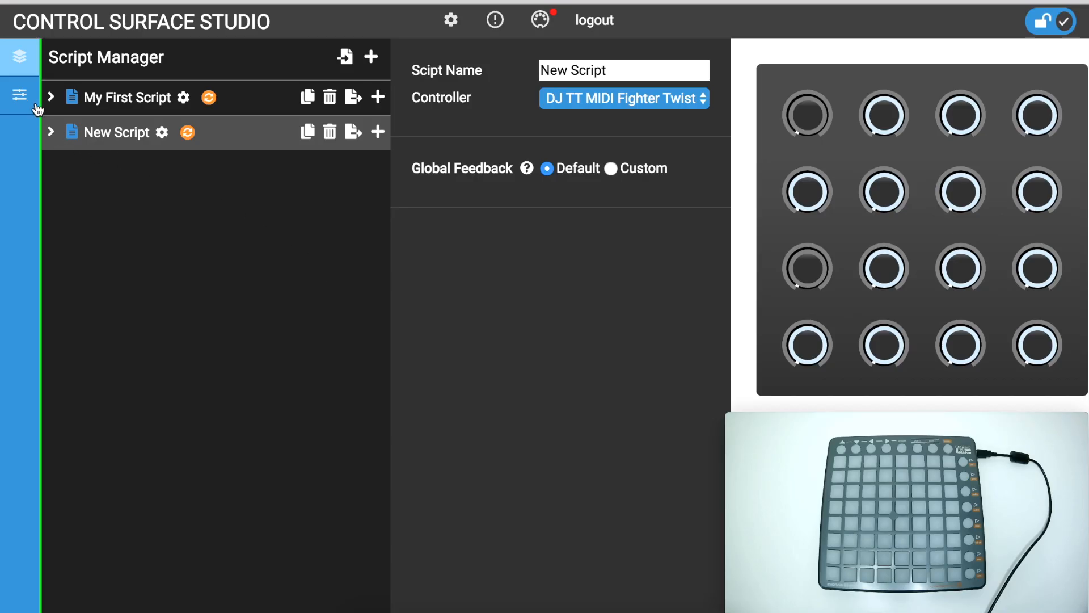
Open the Launchpad S settings from the Controller Manager list
left_click(19, 95)
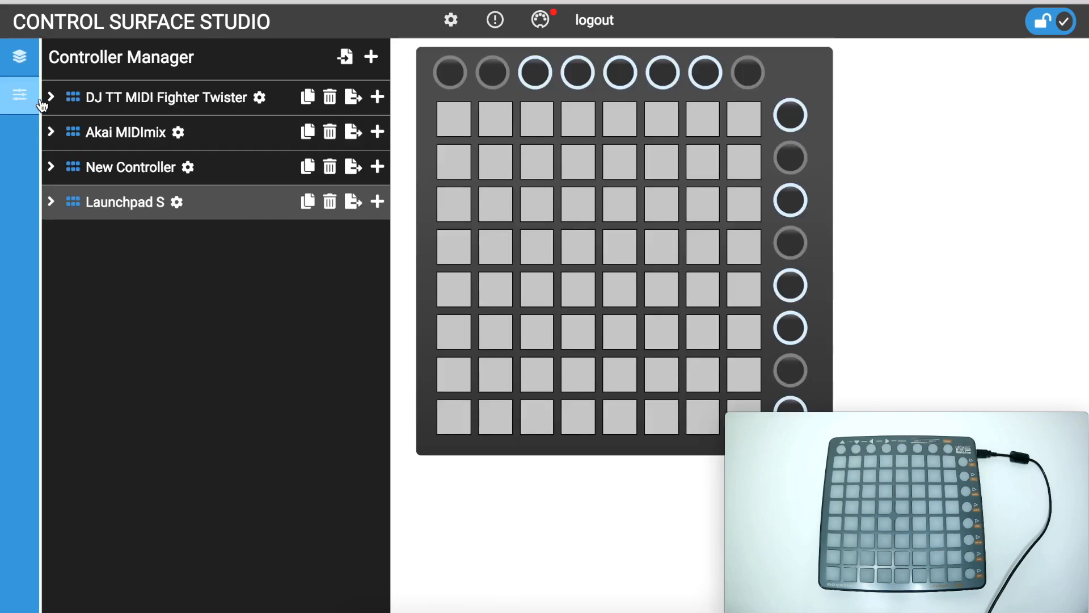
left_click(177, 202)
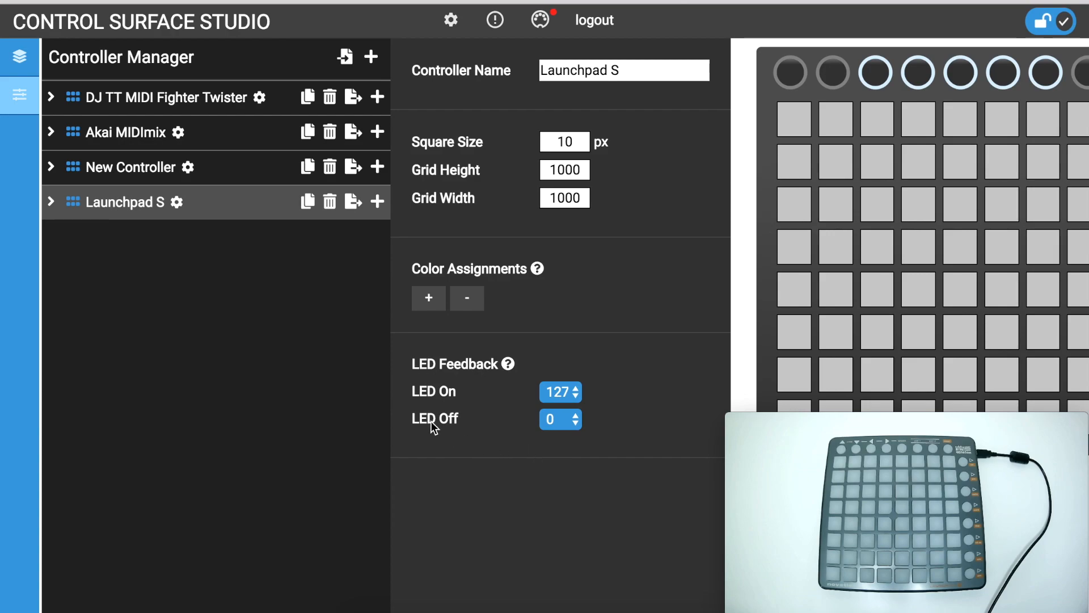
mouse_move(358, 395)
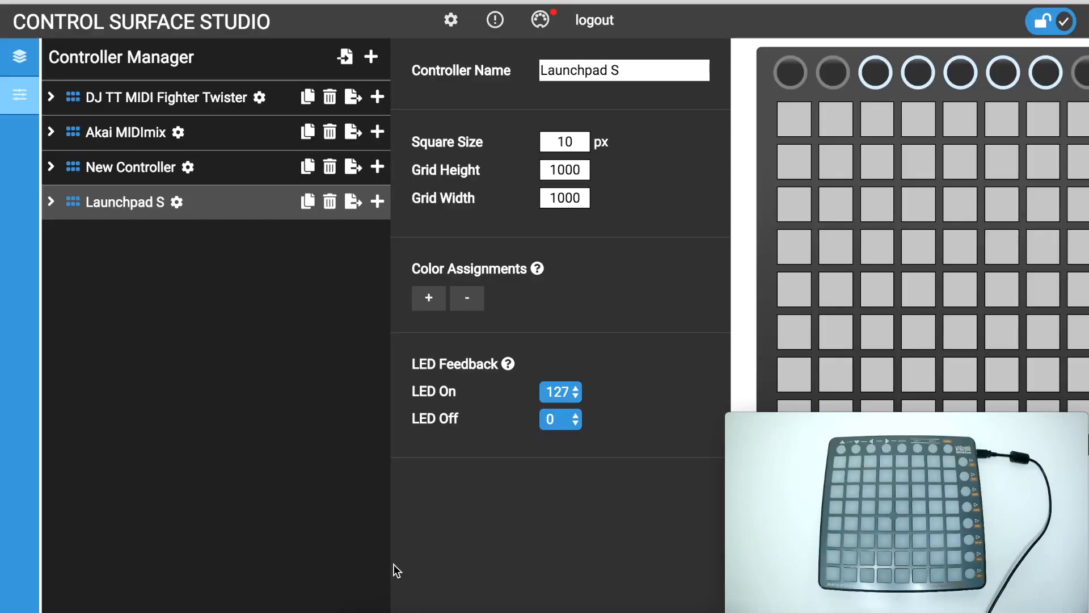
mouse_move(397, 263)
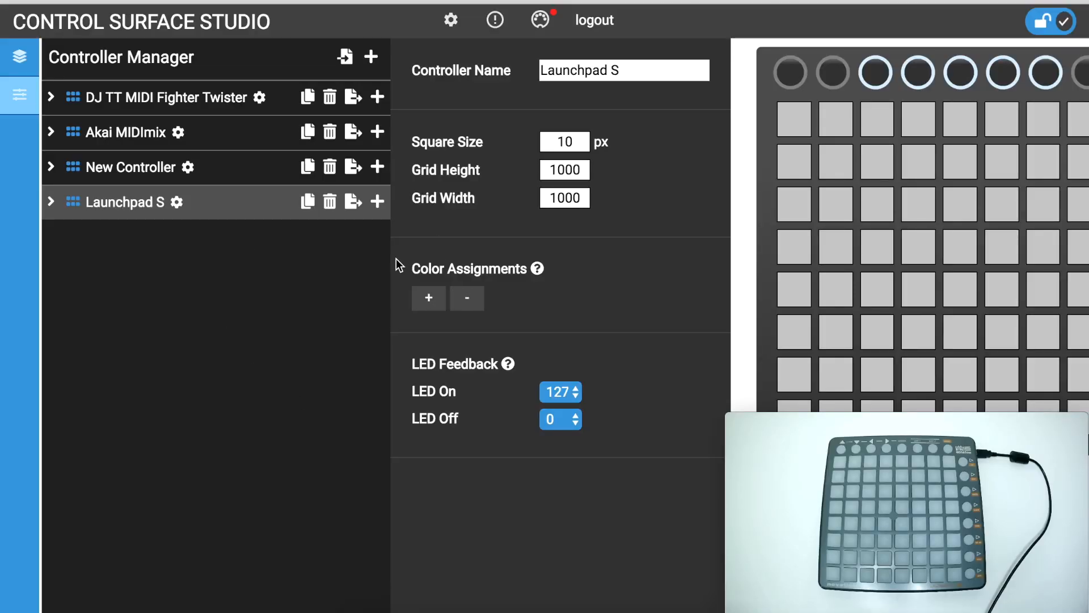
mouse_move(193, 172)
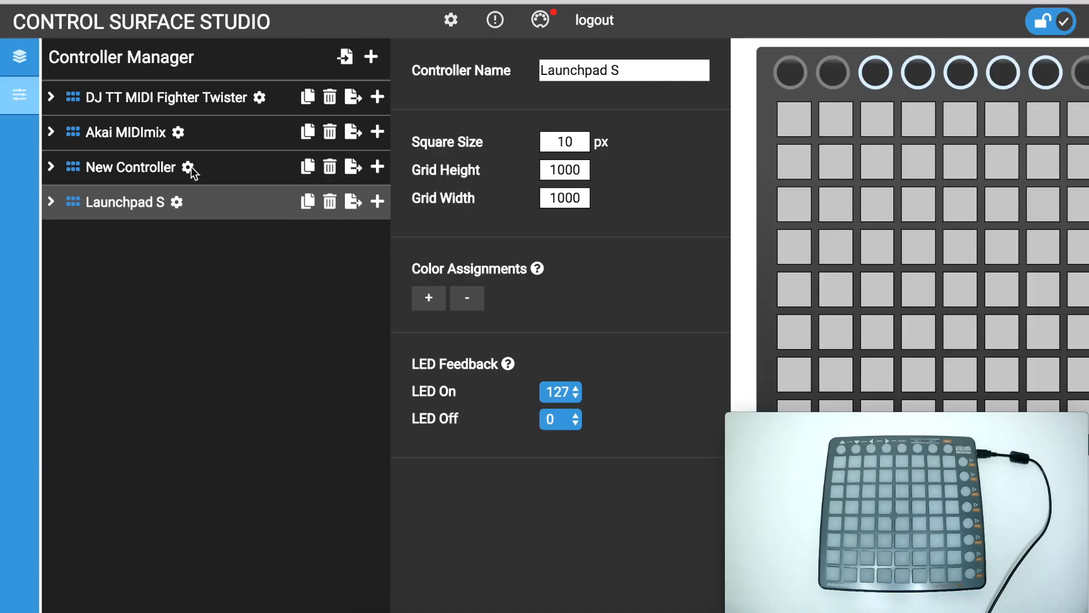
mouse_move(21, 56)
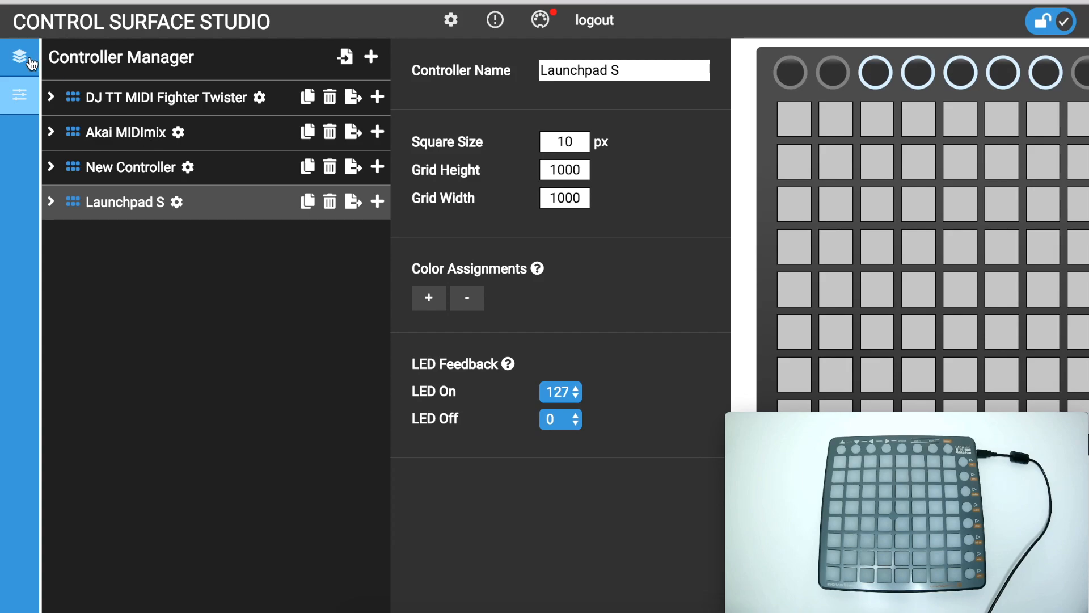
Set New Script's global feedback to Custom and On, keeping LED On at 127
left_click(20, 95)
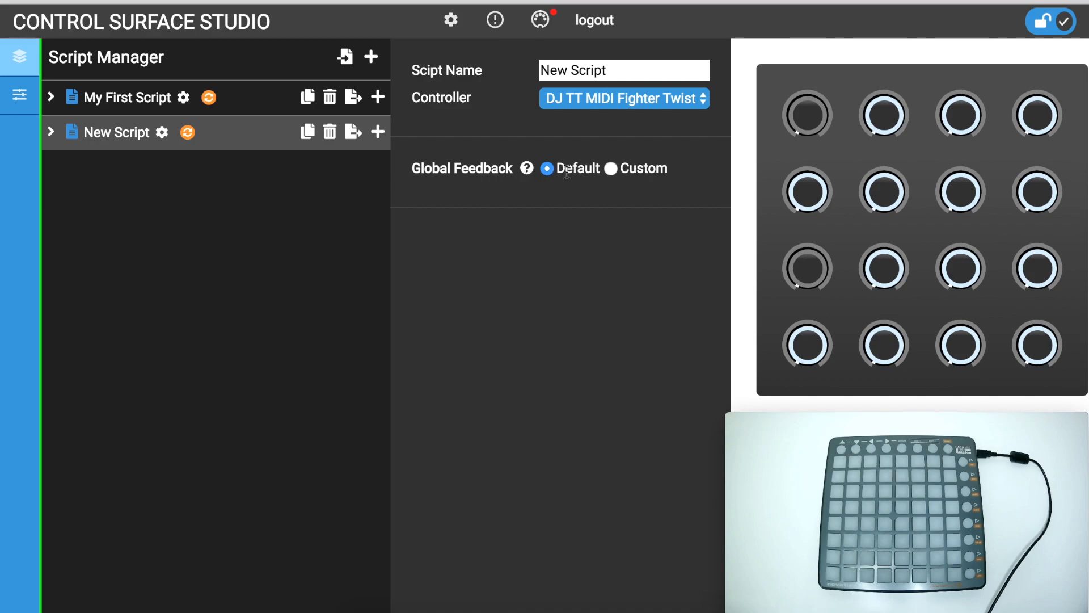
left_click(611, 168)
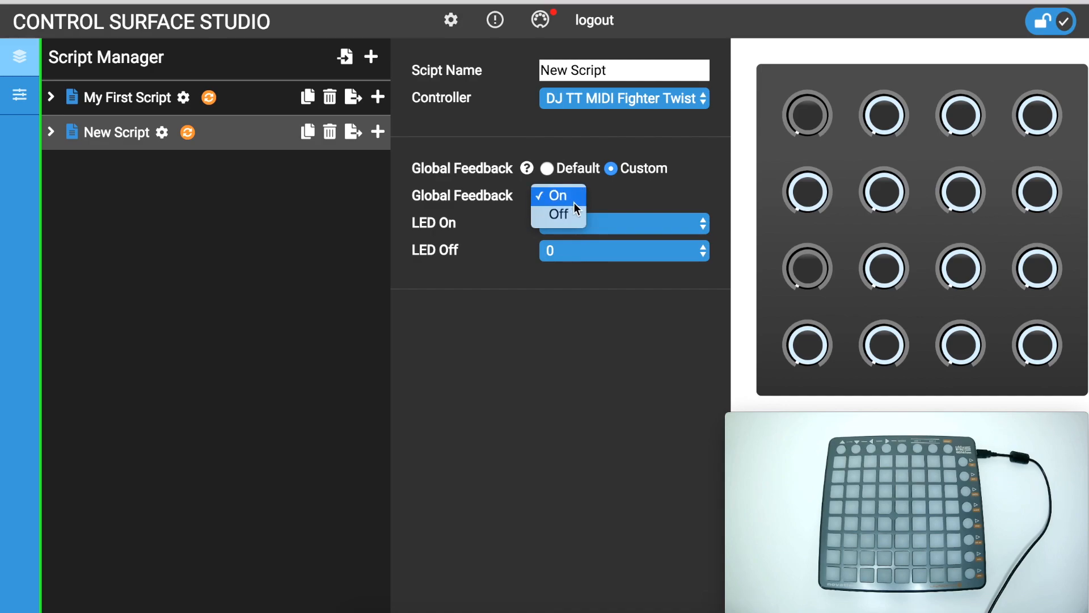
left_click(554, 194)
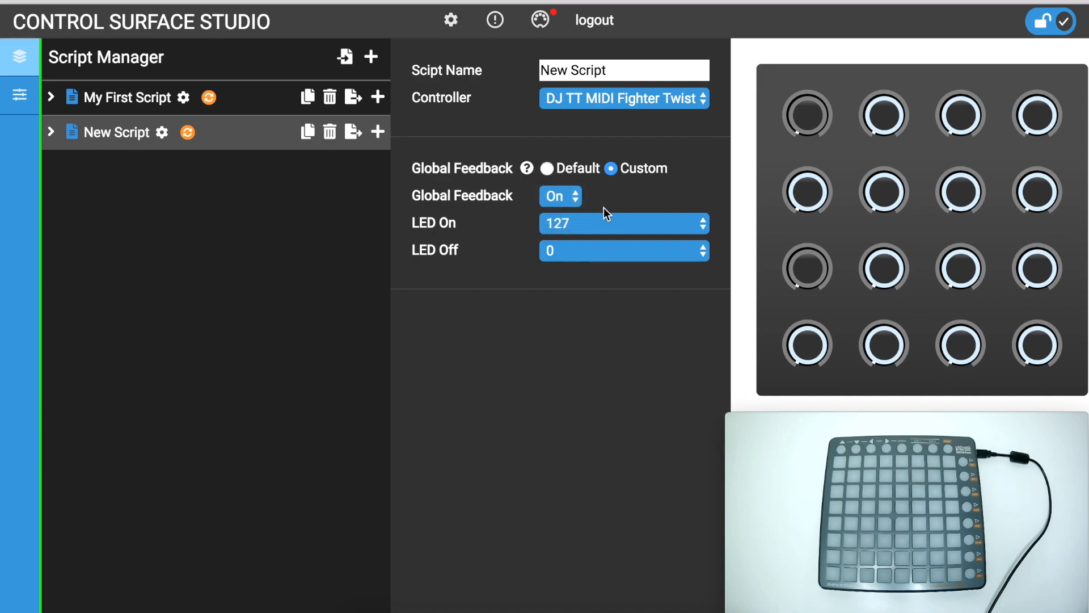
mouse_move(601, 223)
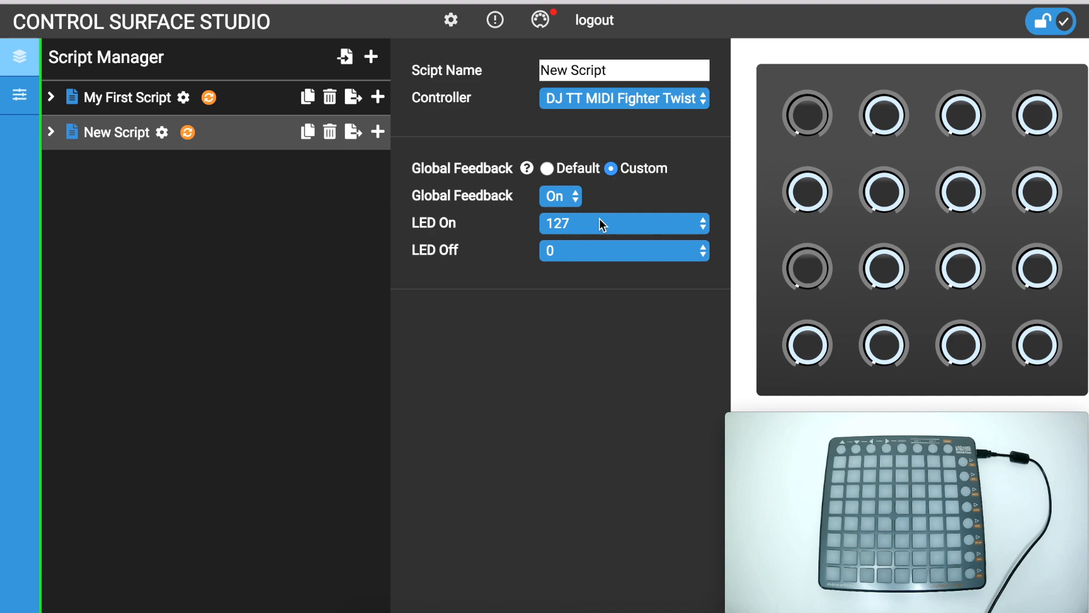
left_click(622, 223)
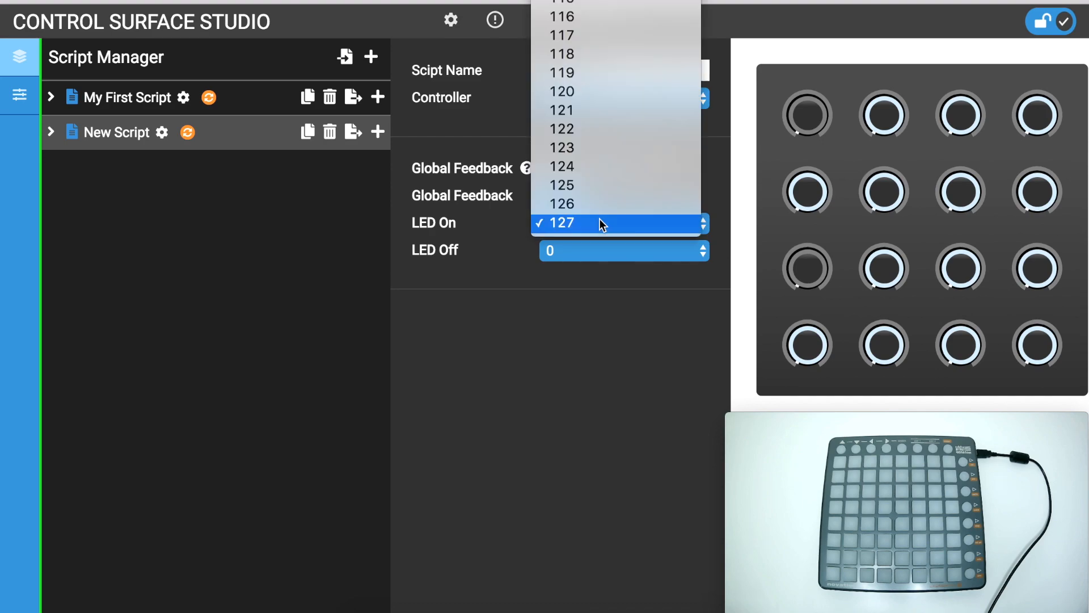
left_click(558, 223)
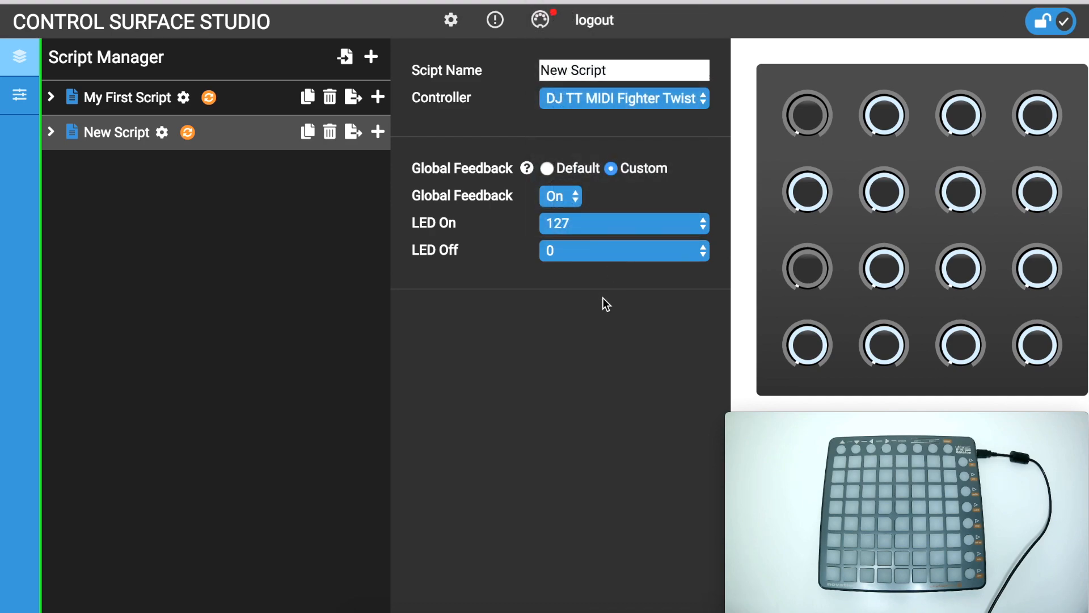
left_click(51, 132)
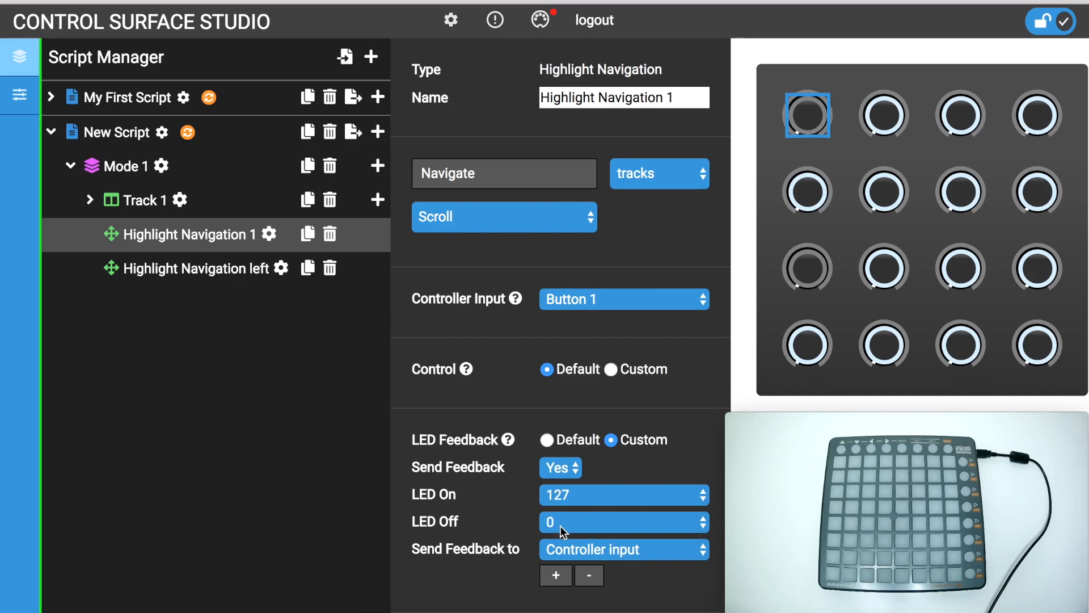
In Highlight Navigation 1, keep LED Off at 0 and add extra feedback target rows
left_click(557, 467)
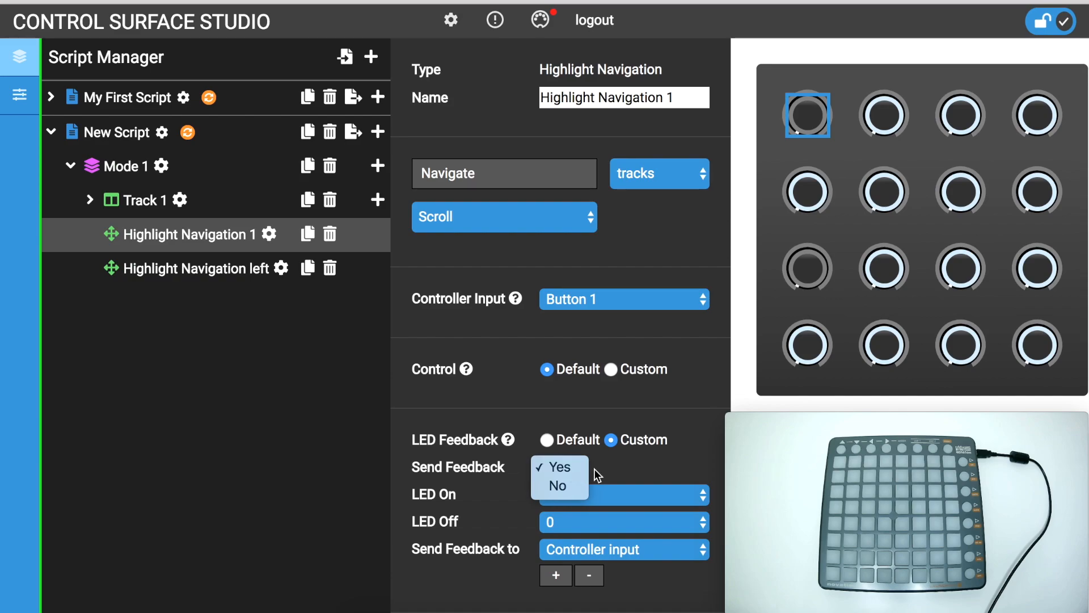
left_click(622, 522)
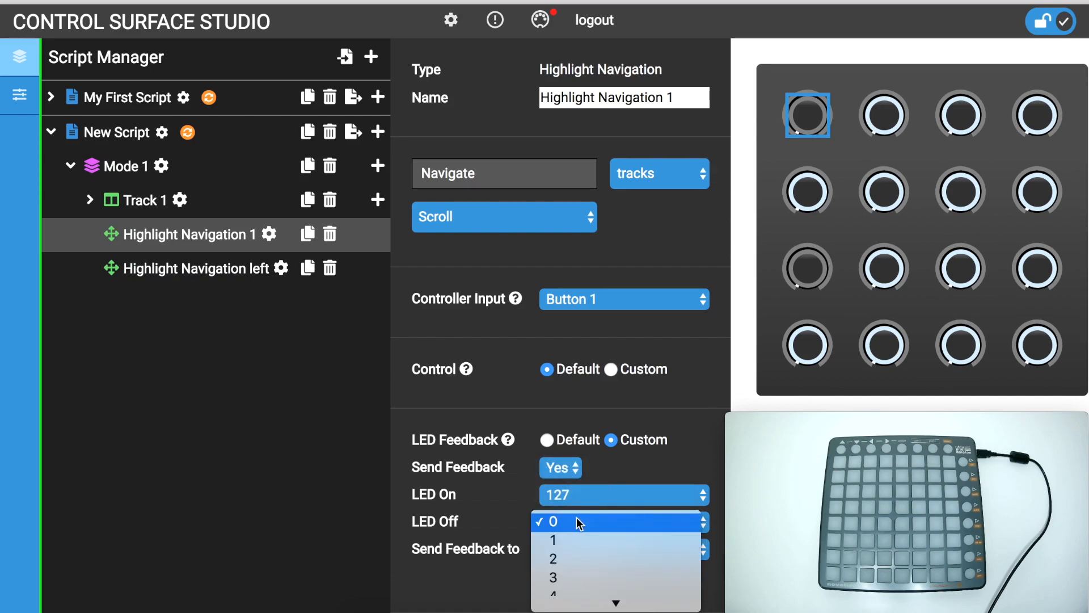
left_click(549, 521)
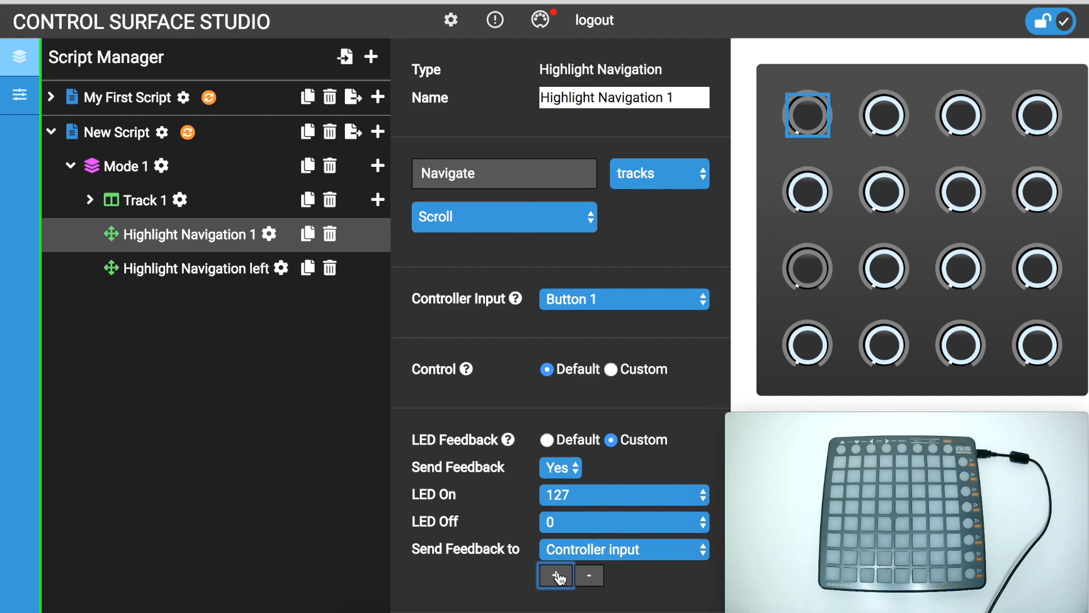
left_click(555, 575)
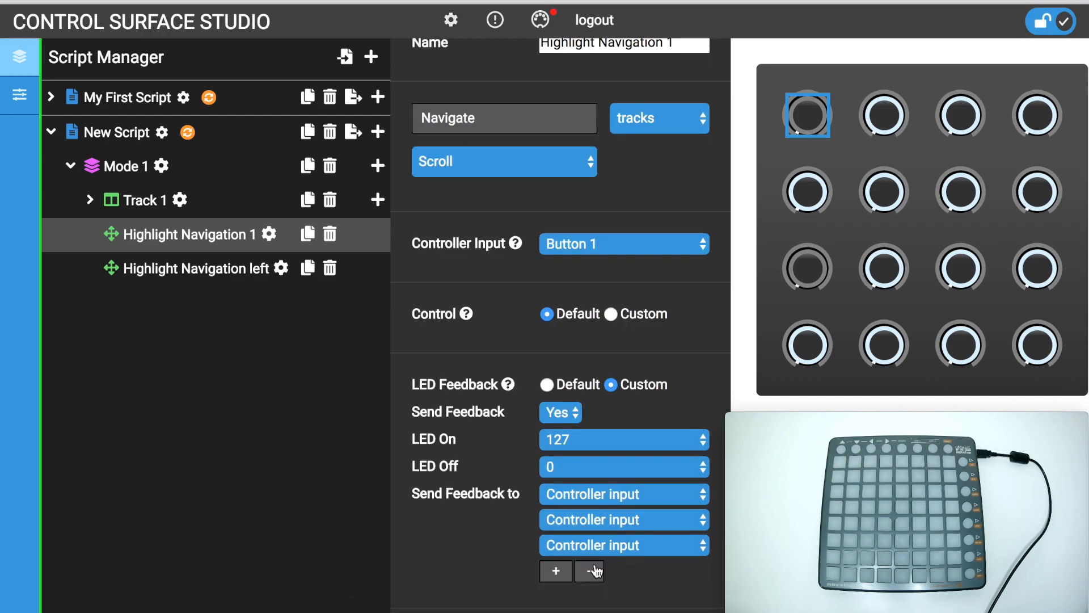
left_click(588, 570)
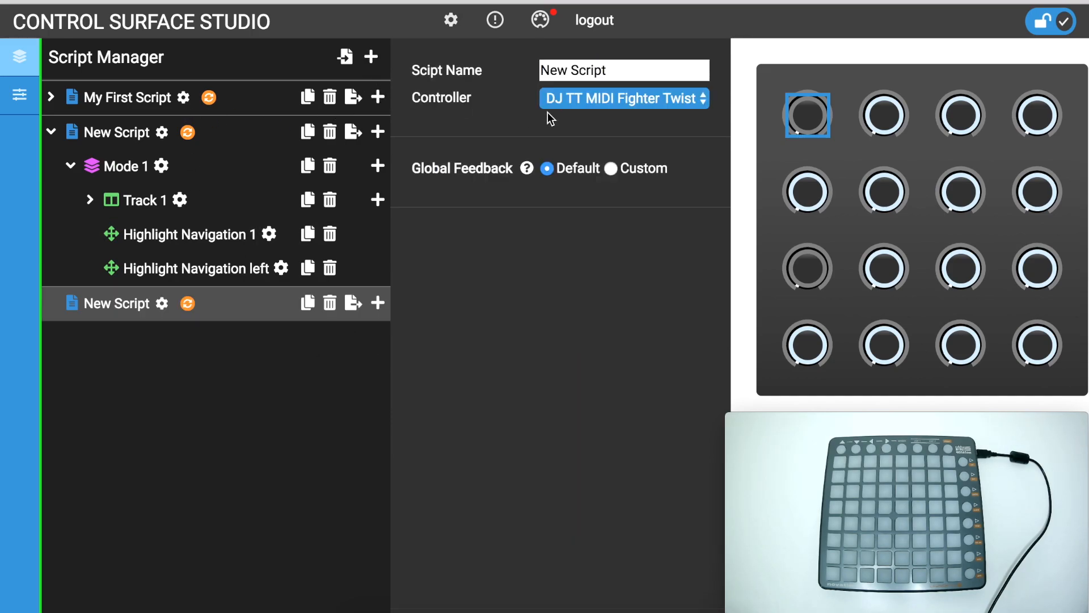
Rename the script 'quick launchpad script', assign Launchpad S, and add a Mode 1 Play mapping
triple_click(622, 69)
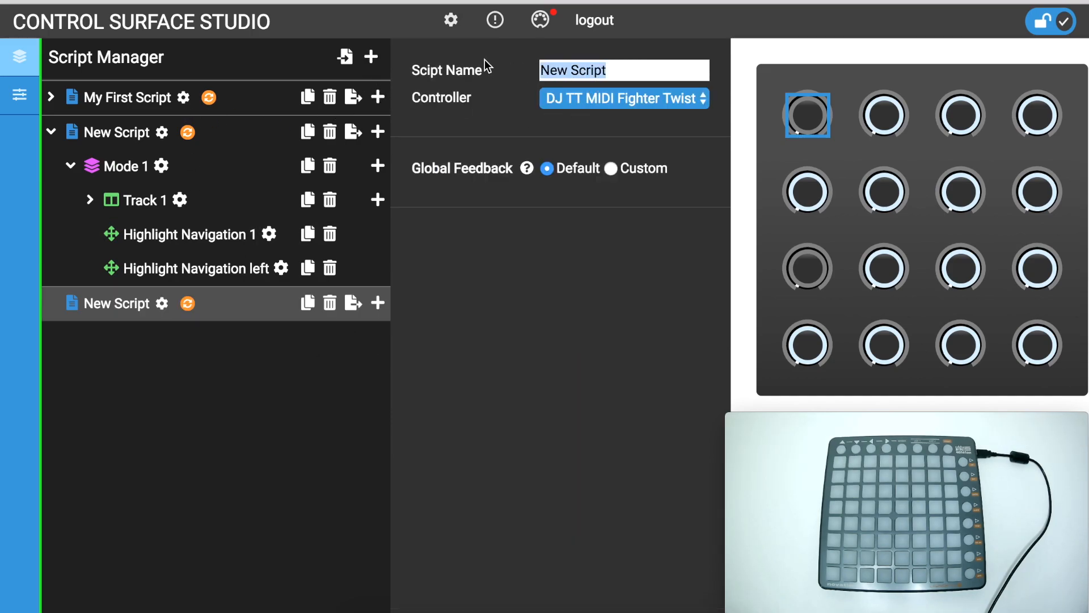
type("quick launc")
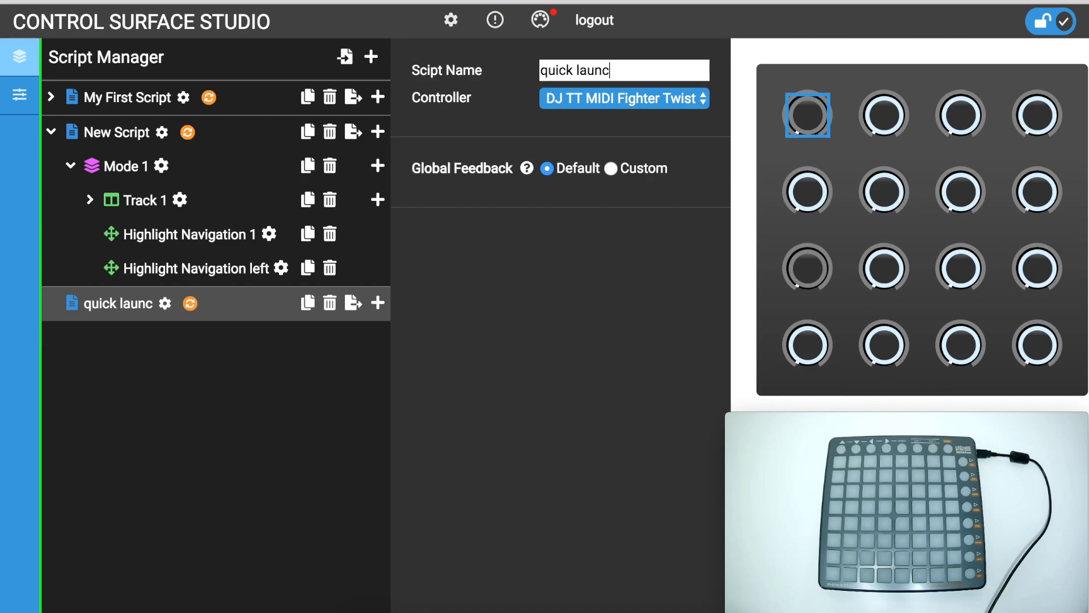
type("hpad script")
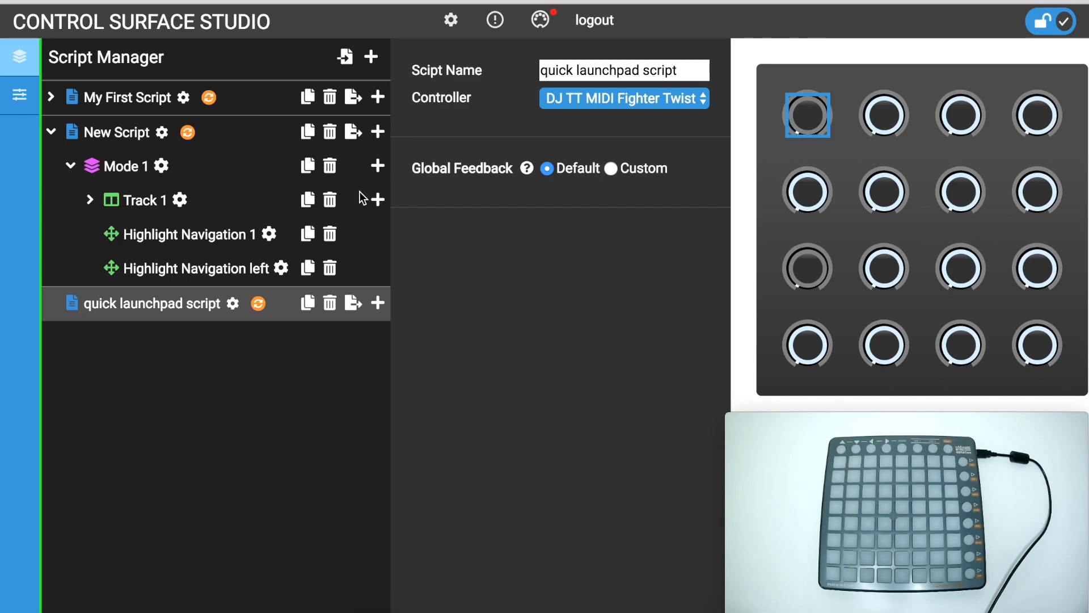
left_click(623, 98)
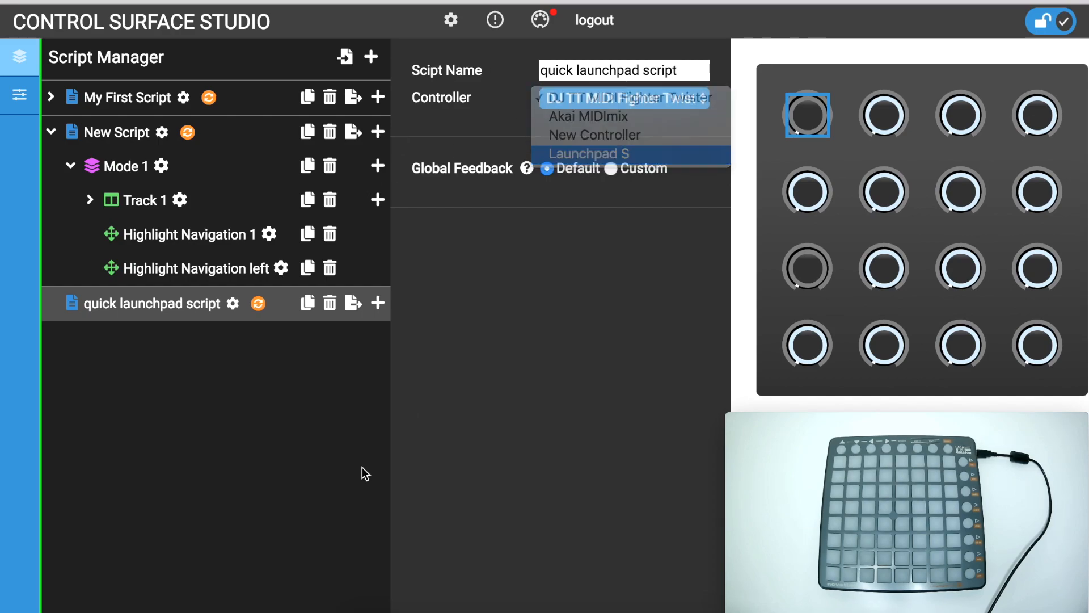
left_click(589, 153)
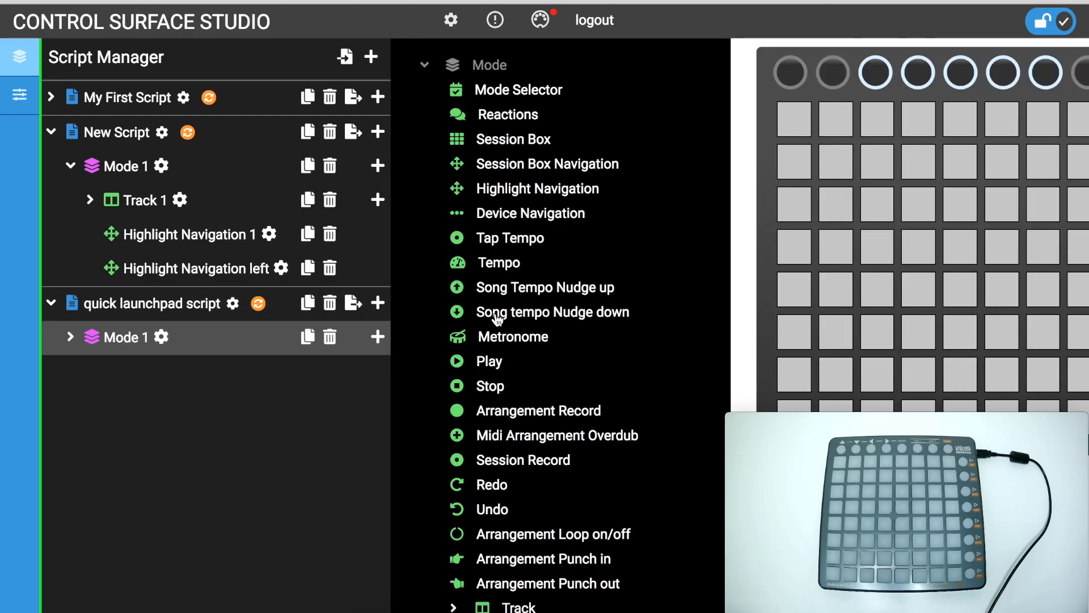
left_click(490, 362)
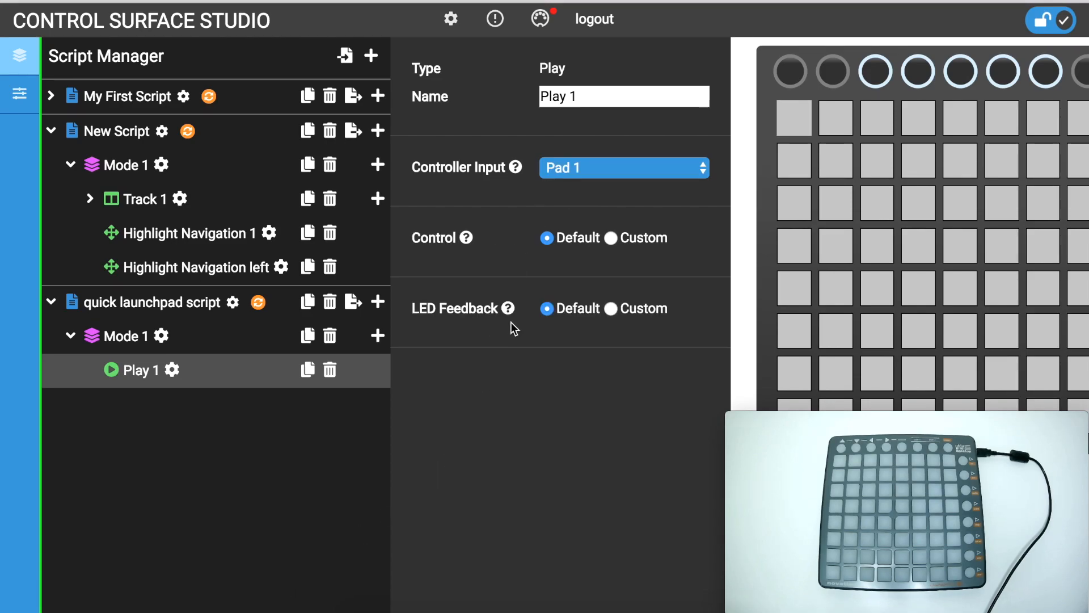
mouse_move(467, 288)
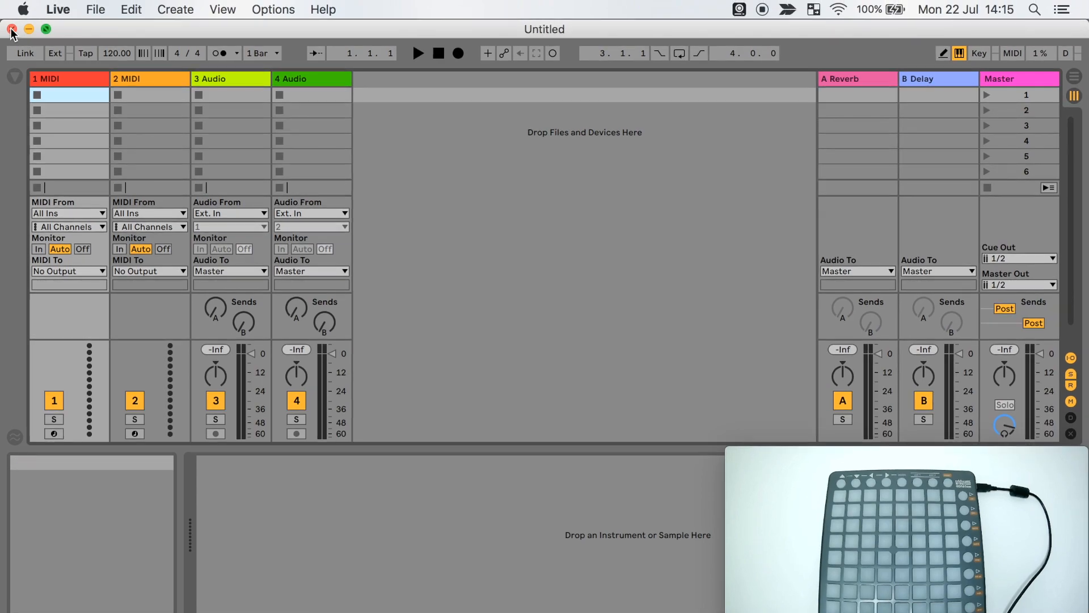
Relaunch Live, set css quick launchpad script as Control Surface 1, and test playback
left_click(58, 9)
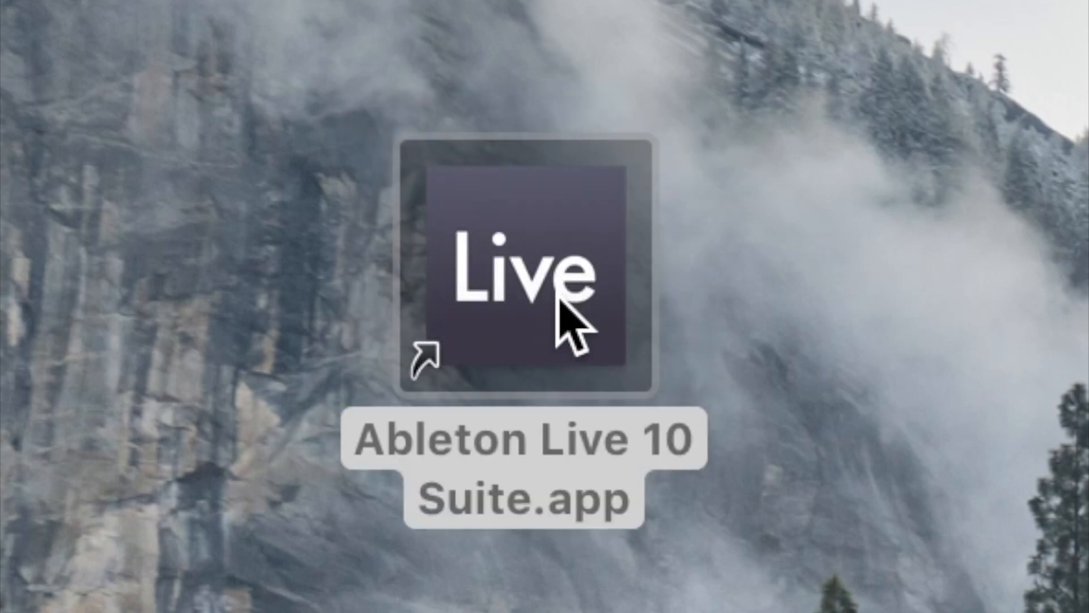
double_click(517, 271)
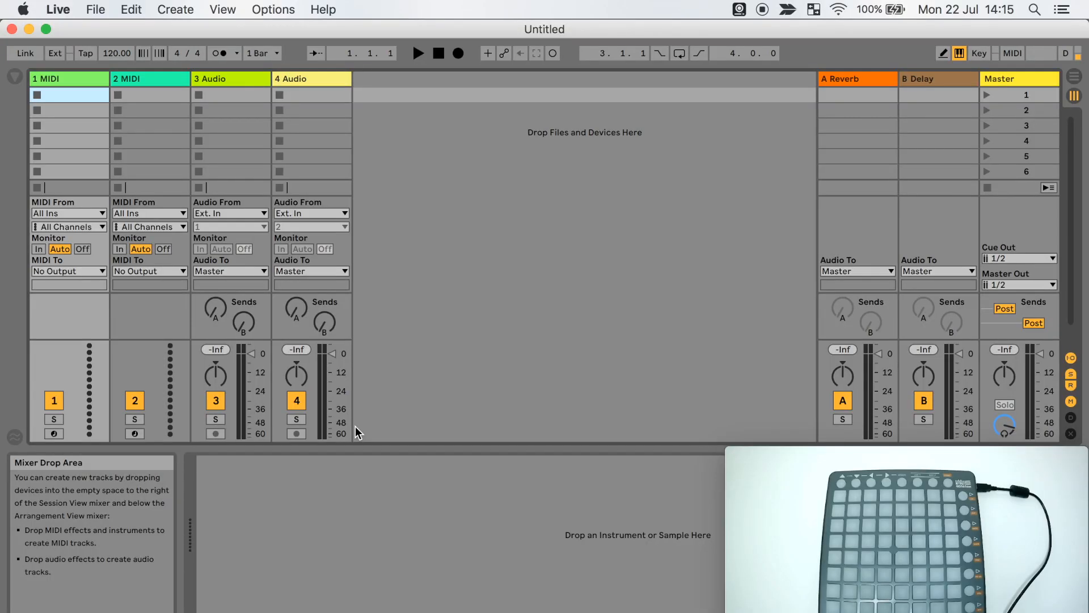
left_click(58, 9)
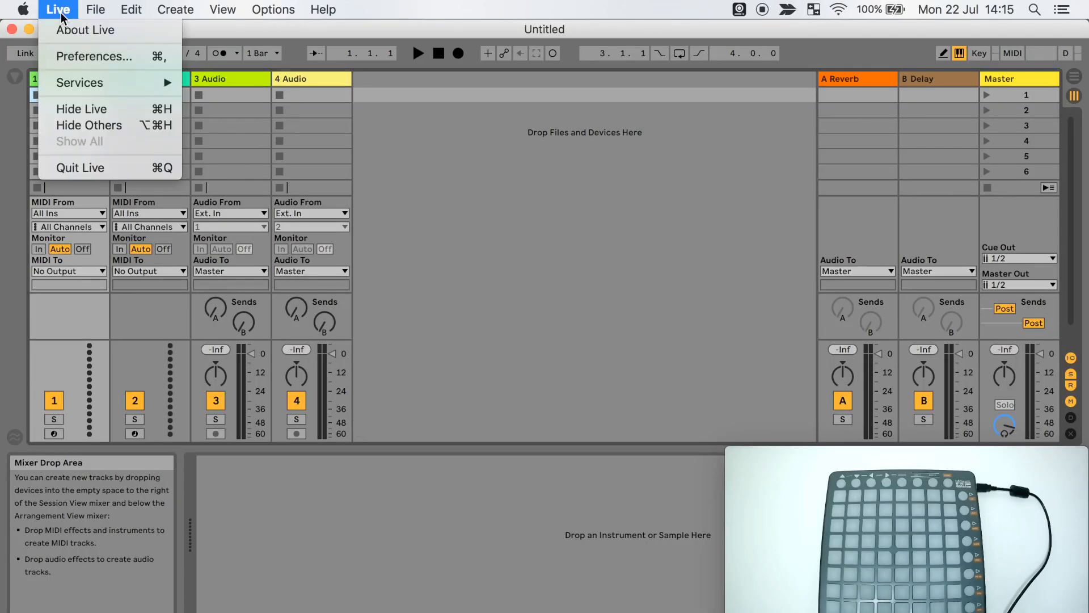
left_click(93, 56)
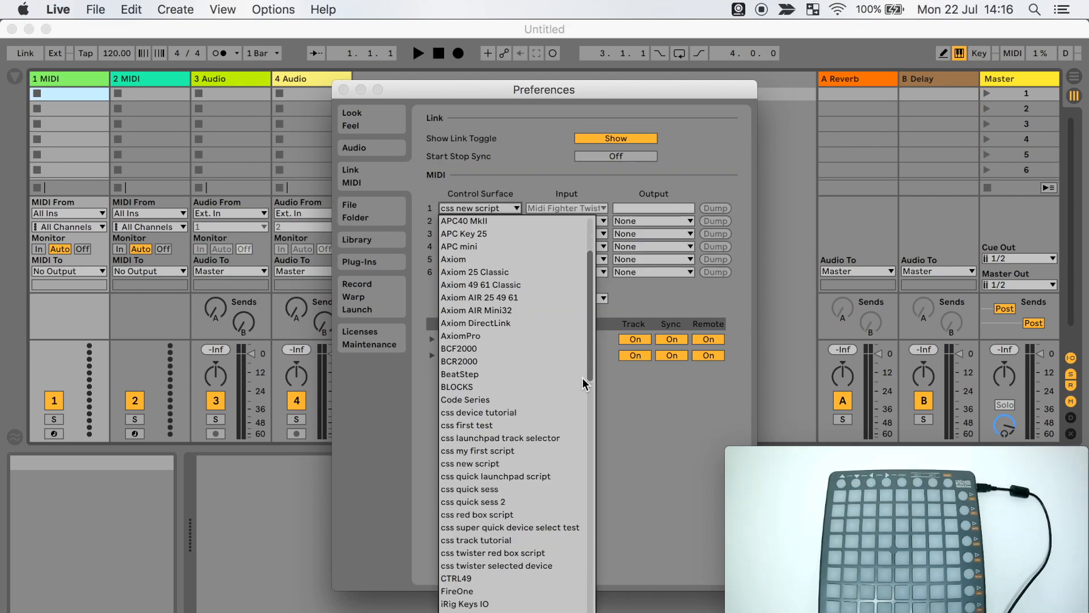
left_click(499, 437)
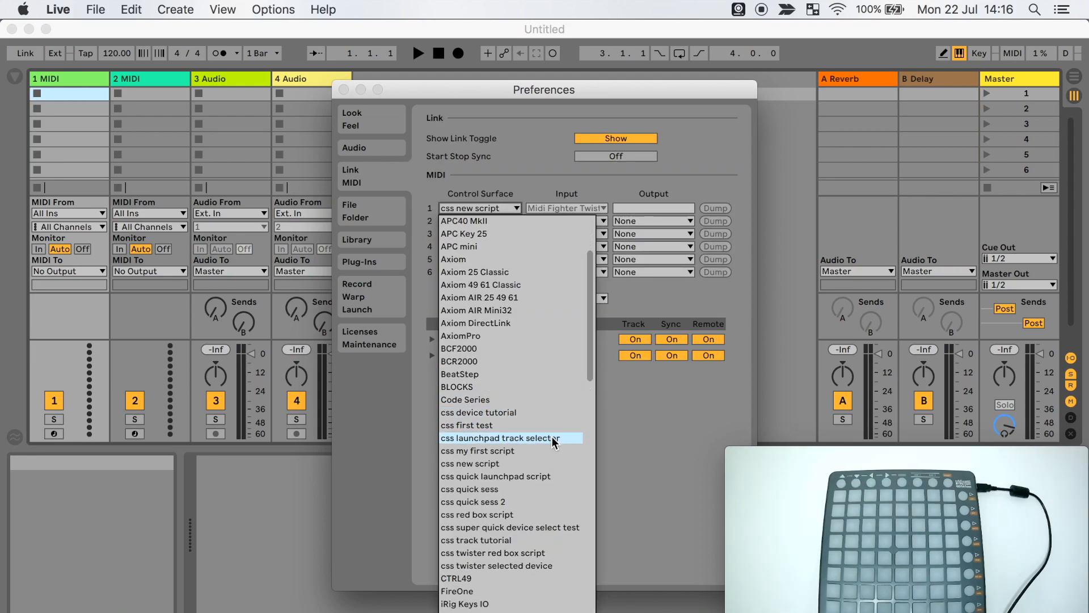
left_click(496, 476)
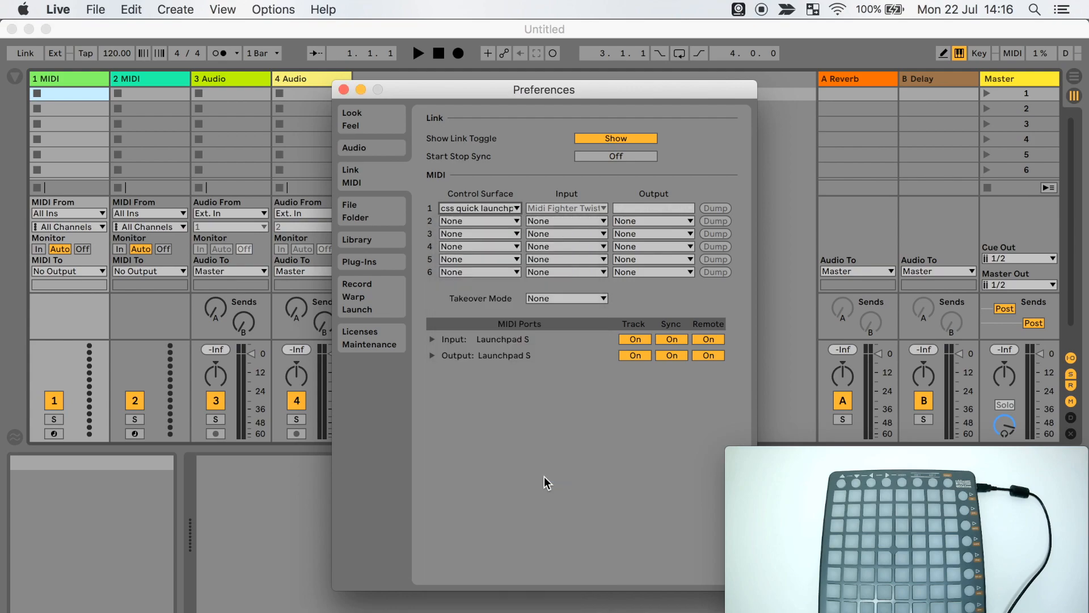
left_click(343, 89)
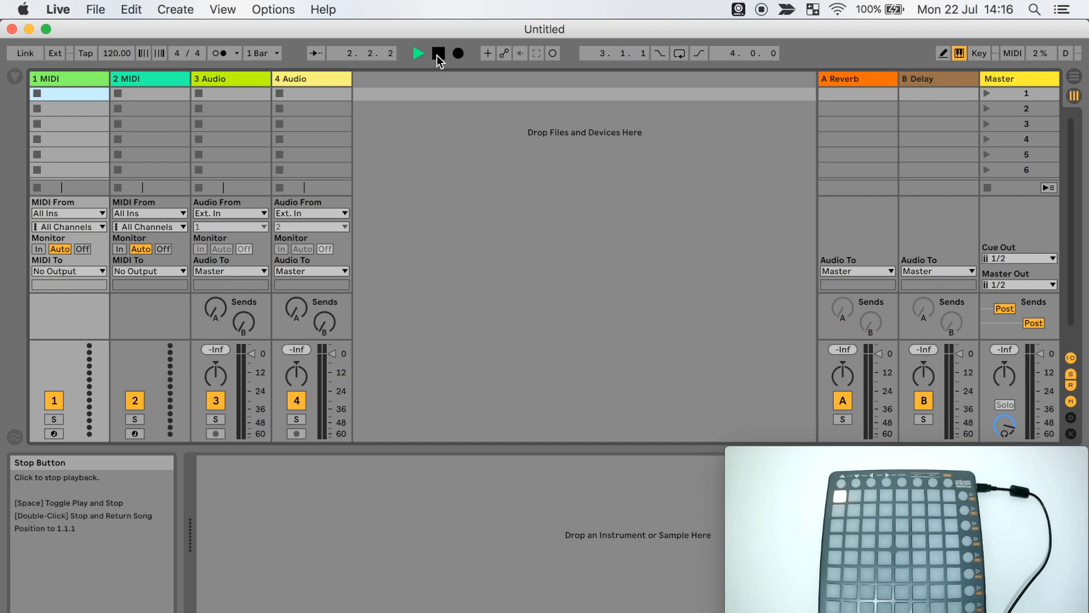
left_click(439, 52)
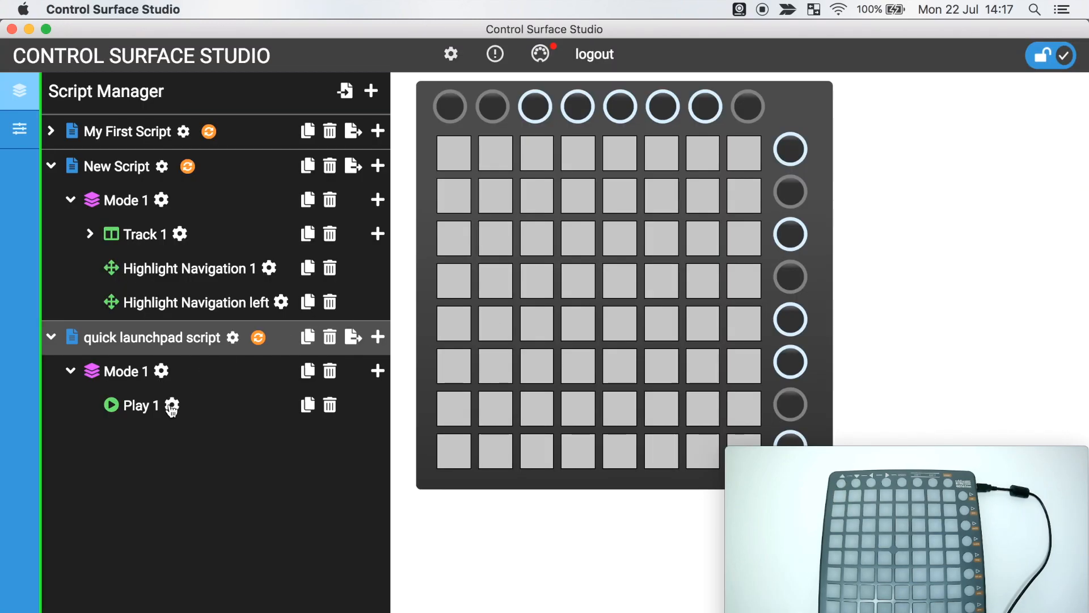
View the Play 1 and script settings, then collapse the script tree
left_click(143, 405)
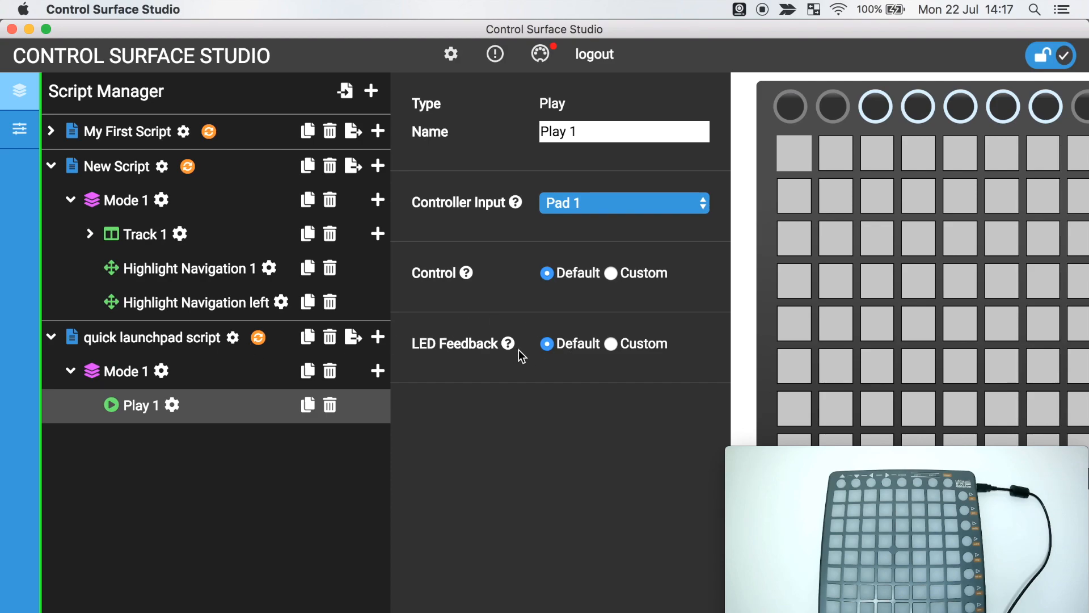
left_click(151, 337)
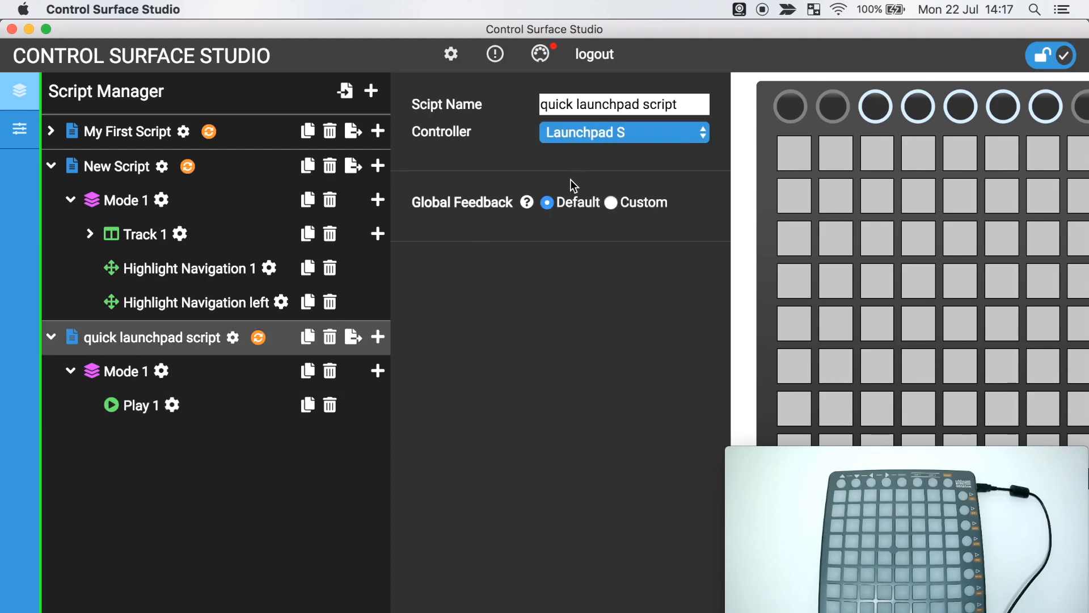
left_click(21, 130)
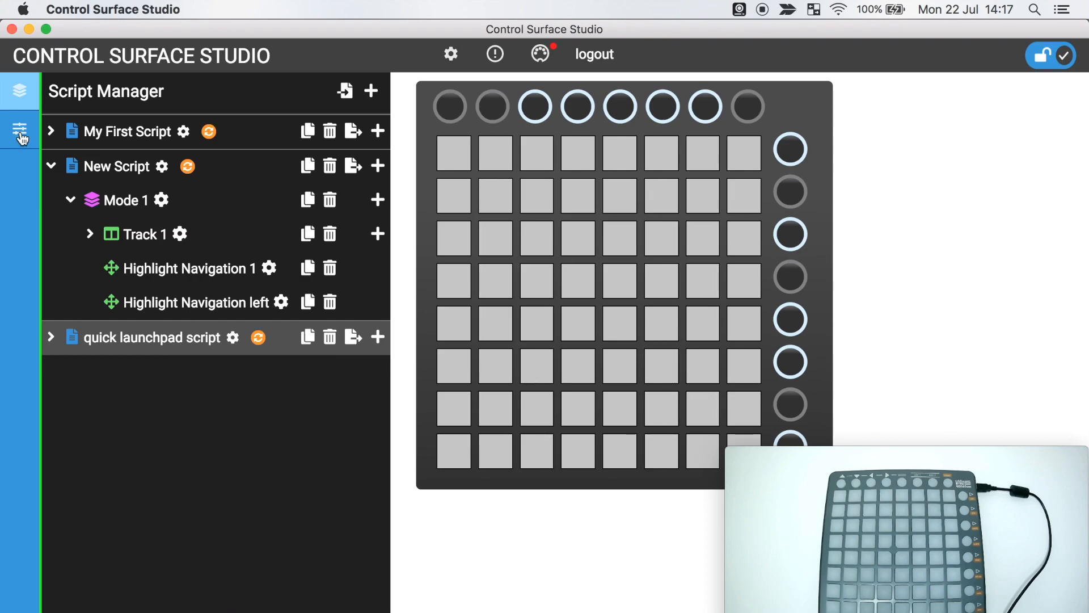
left_click(21, 130)
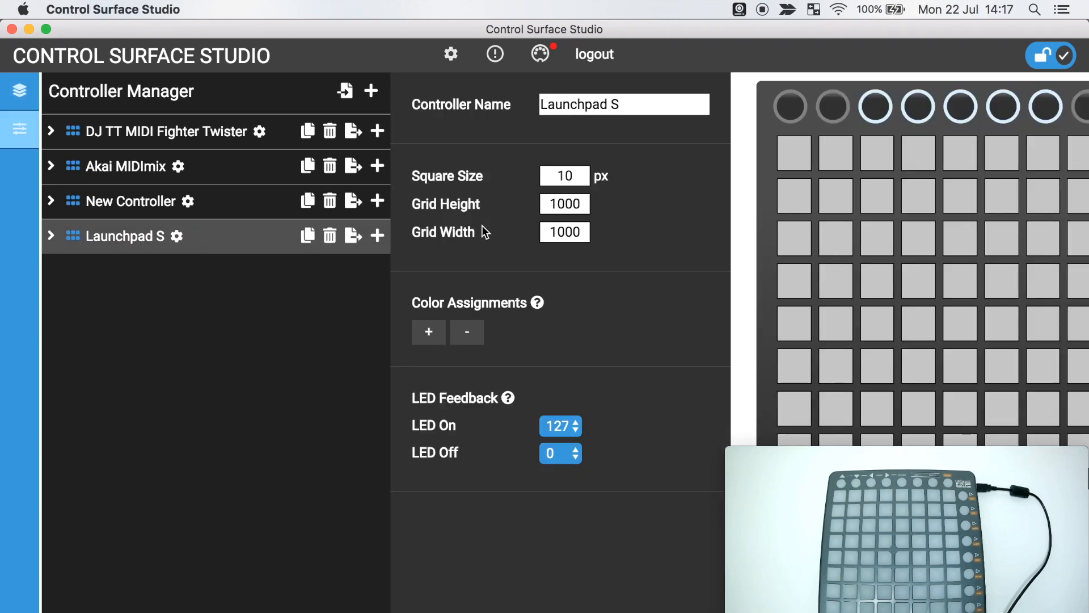
mouse_move(572, 394)
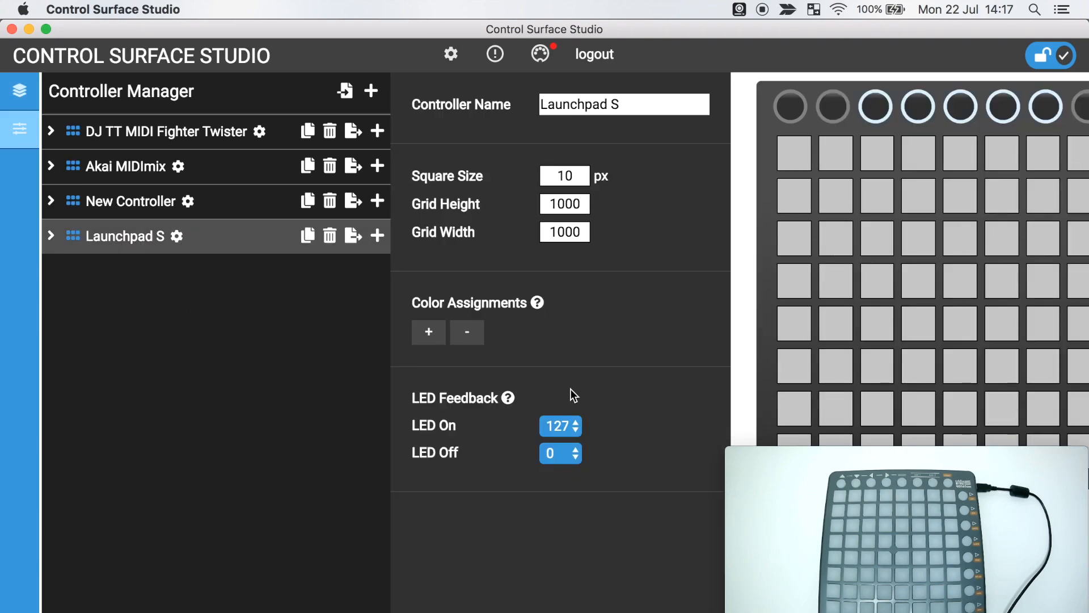
Set the Launchpad S LED On value to 75 and return to Script Manager
left_click(560, 427)
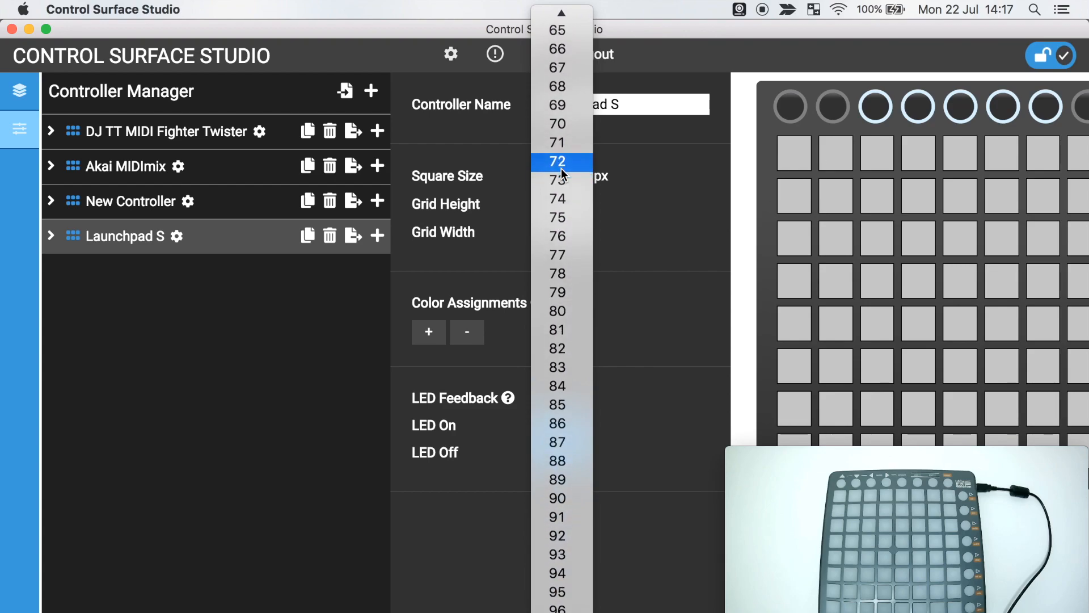
left_click(558, 161)
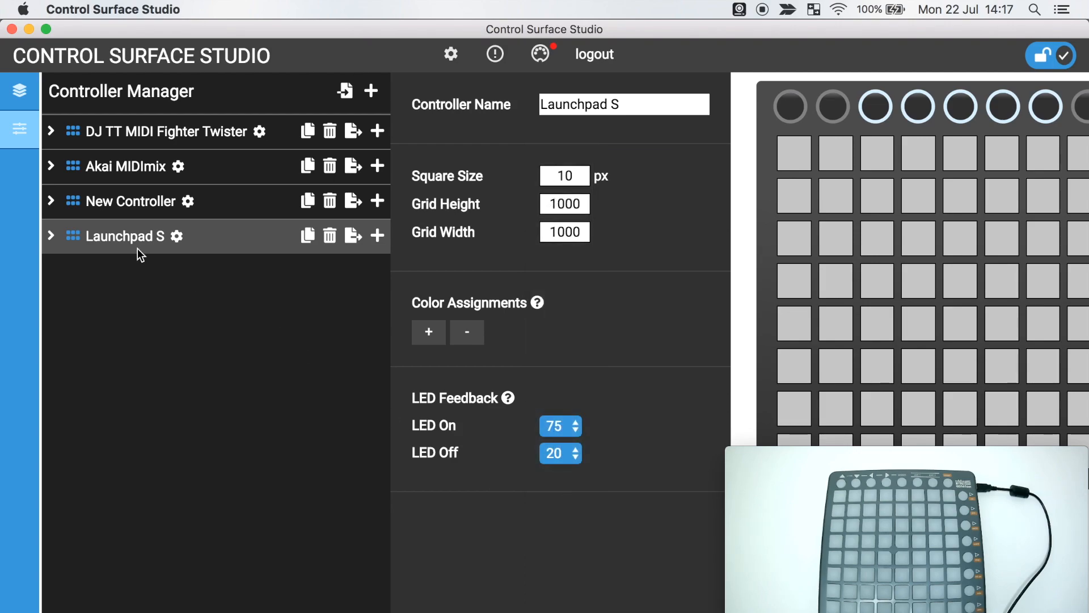
left_click(20, 130)
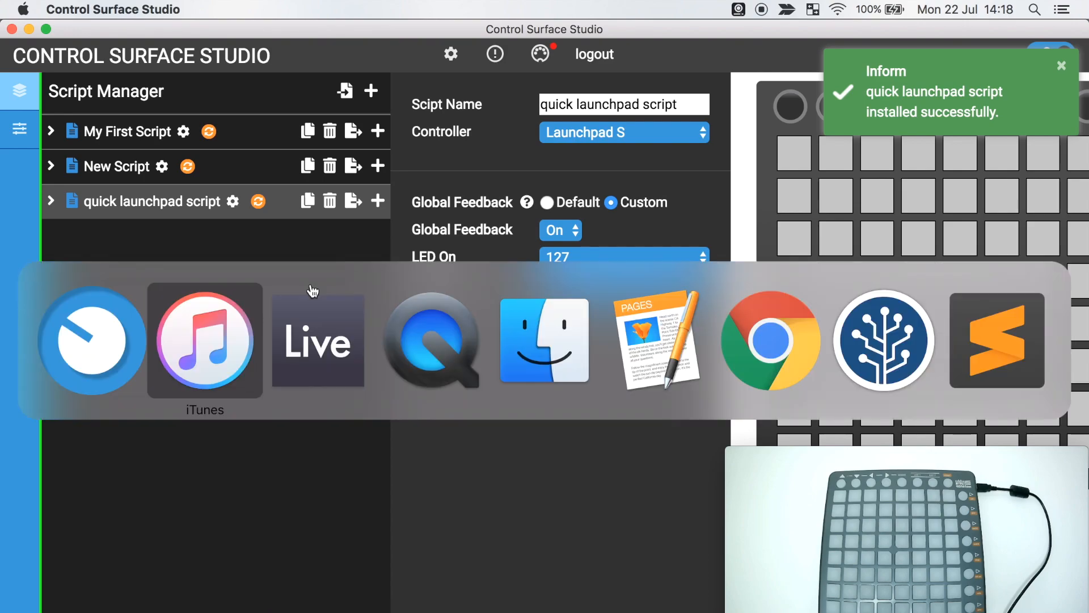
left_click(317, 341)
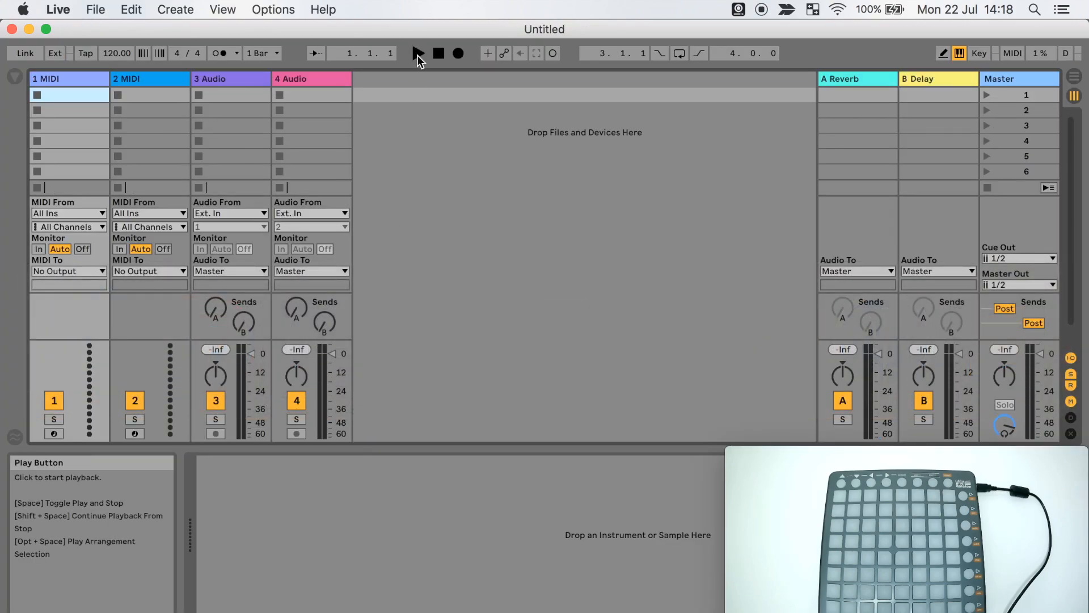
left_click(418, 53)
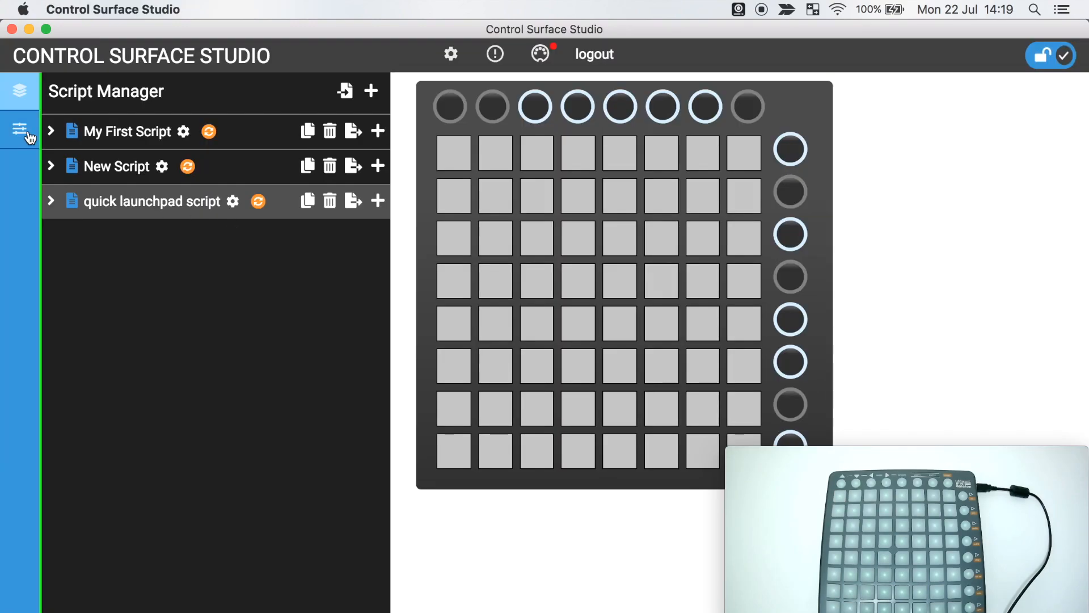
Set Launchpad S LED Off to 20, then expand quick launchpad script and Mode 1
left_click(19, 130)
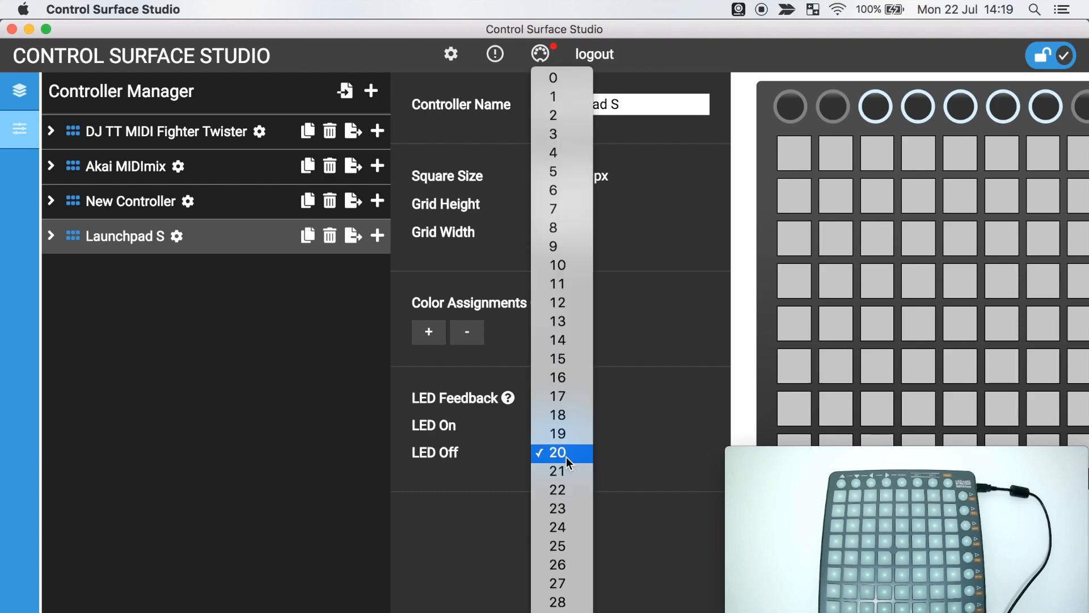
left_click(553, 452)
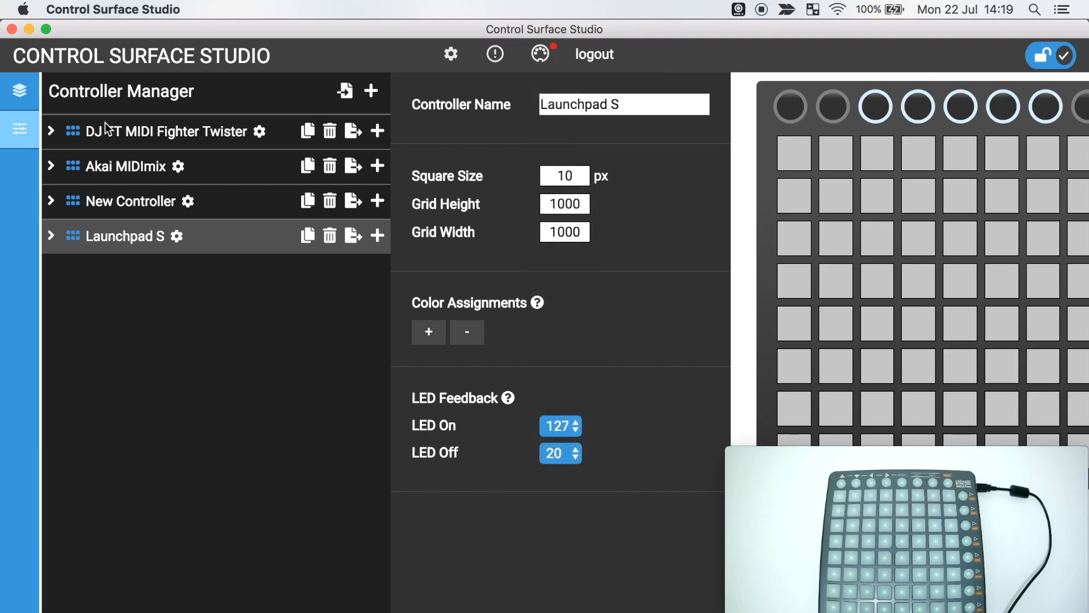
left_click(21, 130)
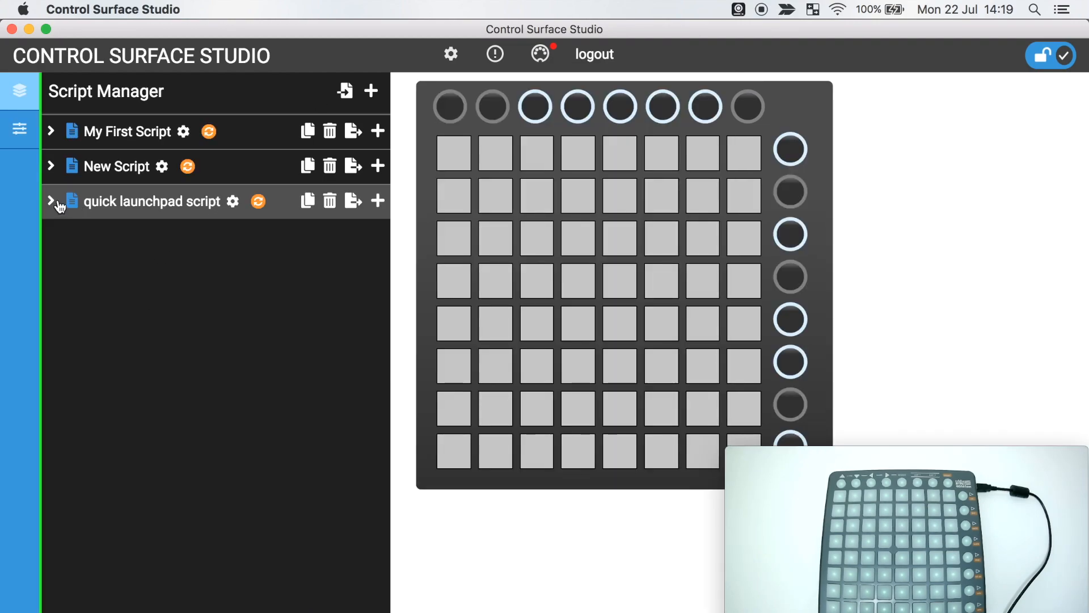
left_click(50, 202)
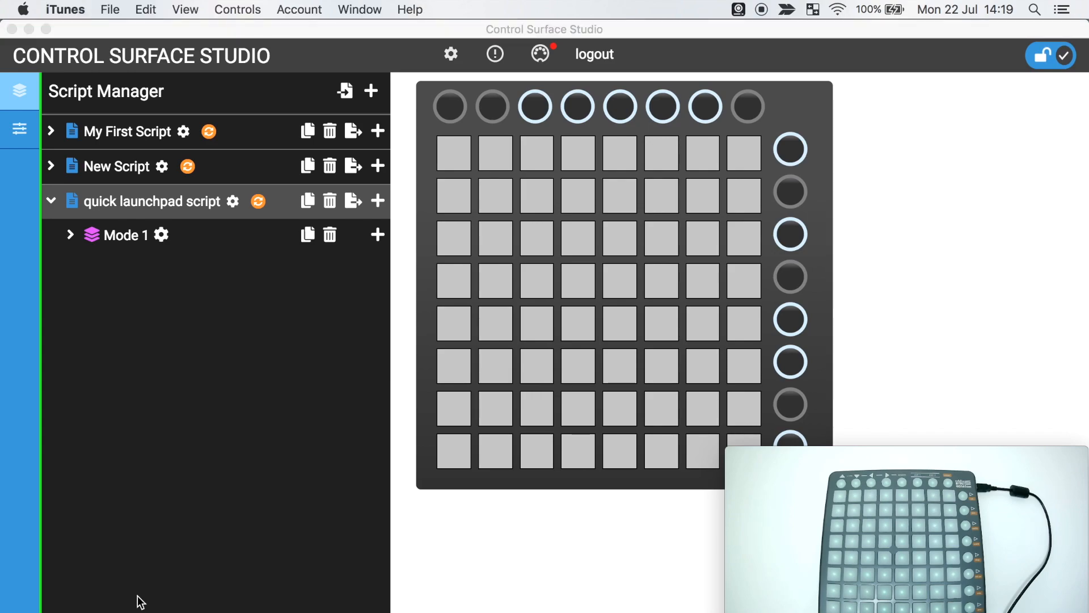
left_click(69, 234)
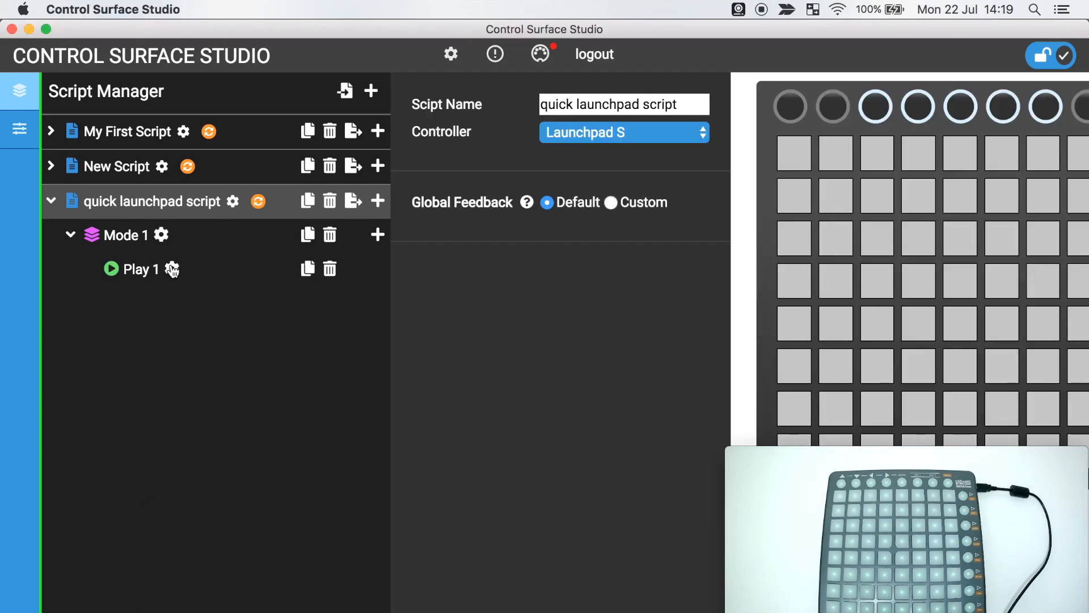
Give Play 1 custom LED feedback, On 127 and Off 0, sent to Pad 2
left_click(139, 269)
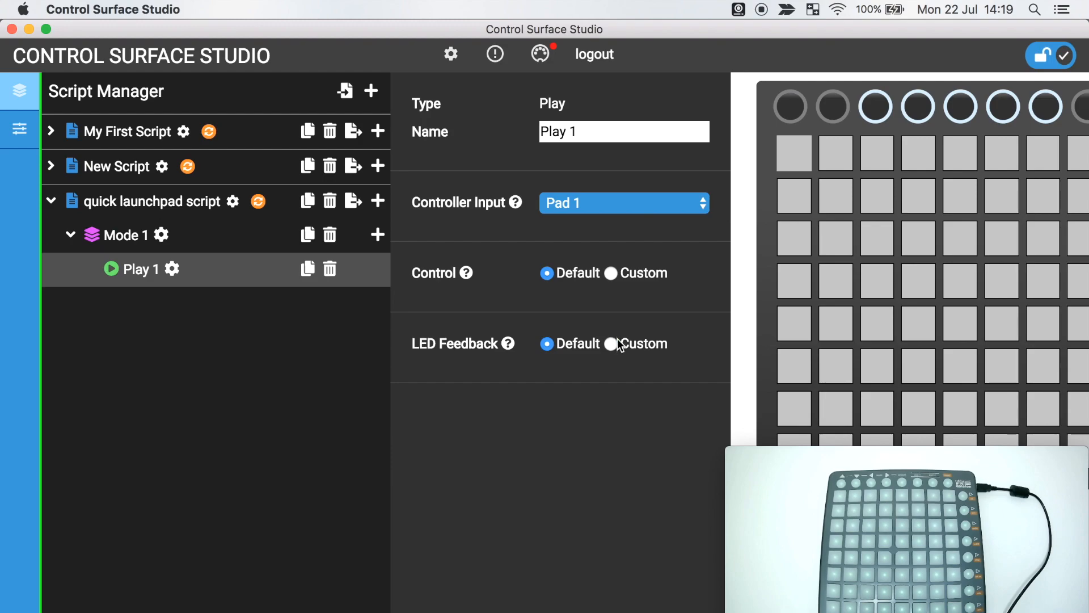
left_click(610, 343)
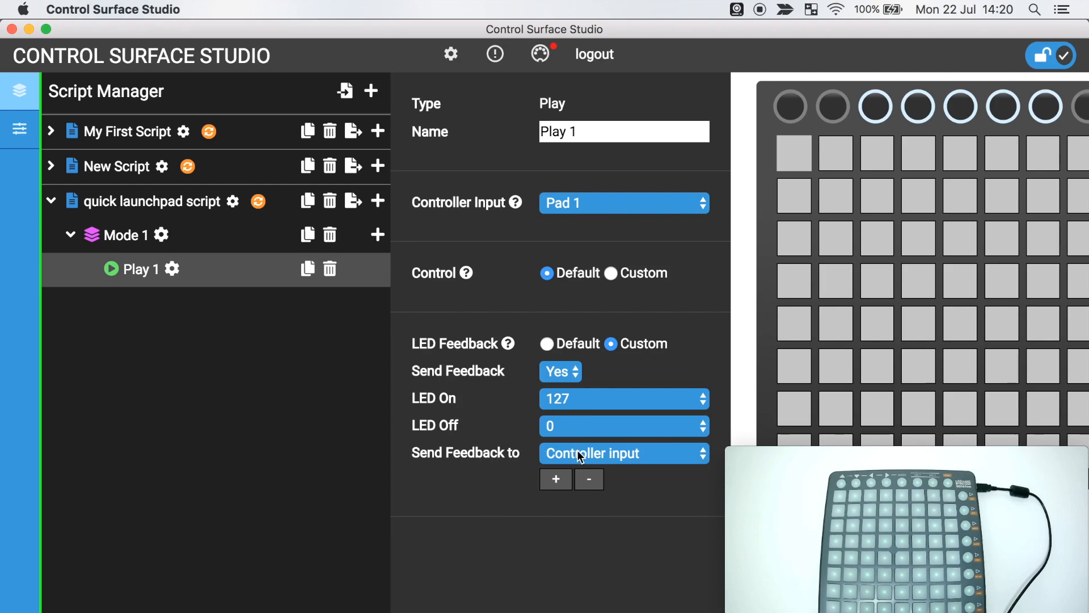
mouse_move(598, 456)
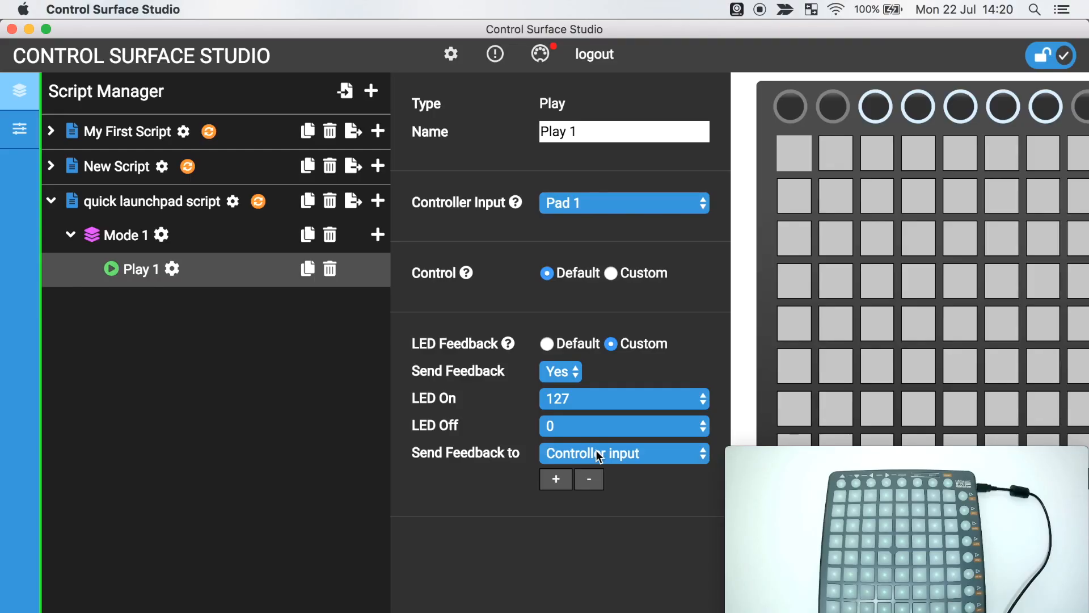
left_click(622, 452)
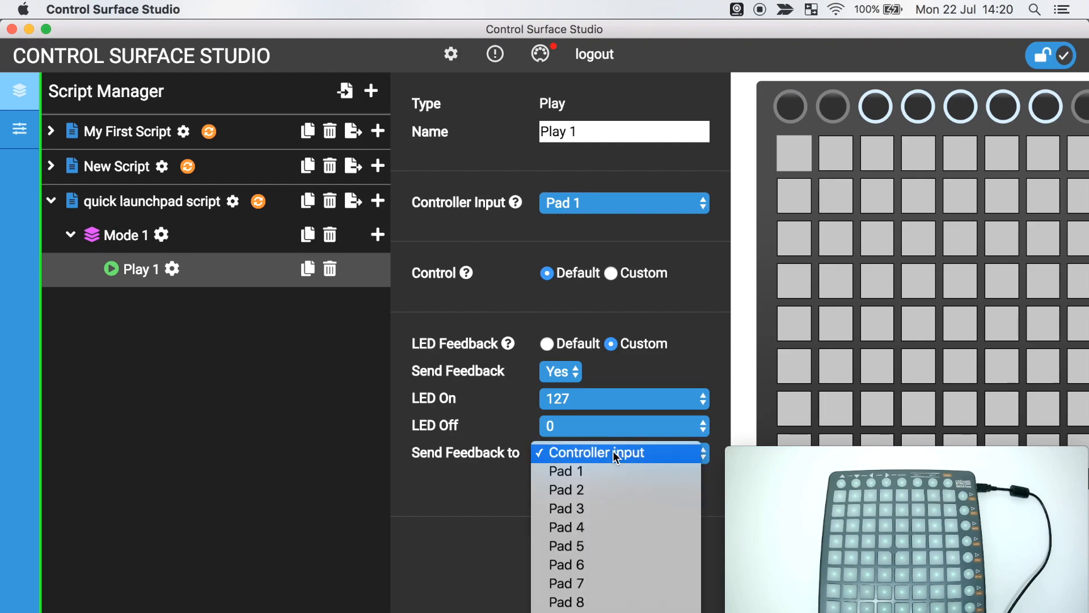
left_click(566, 490)
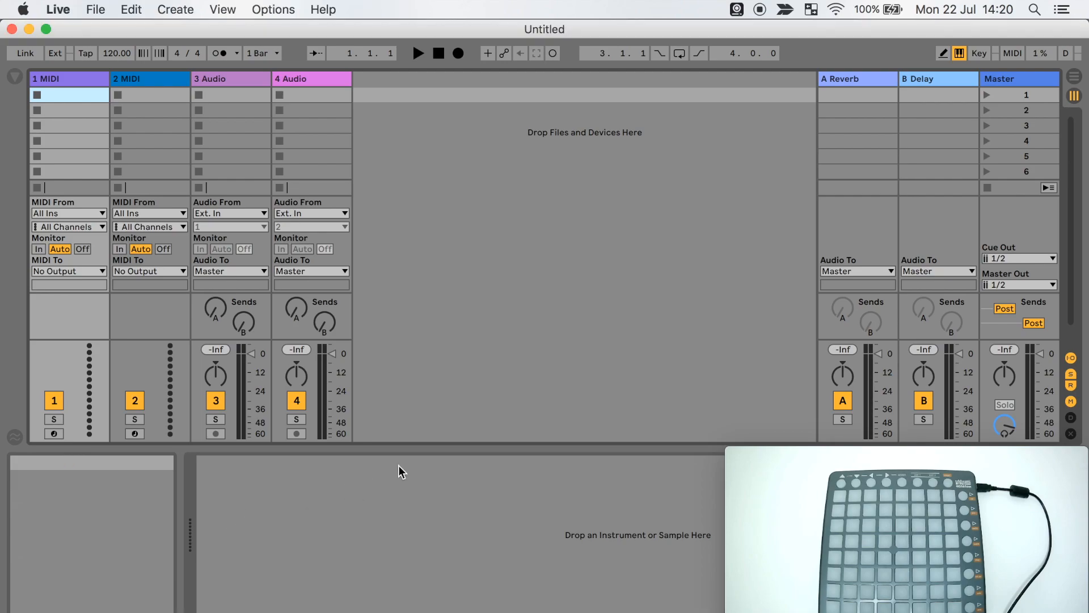
mouse_move(530, 388)
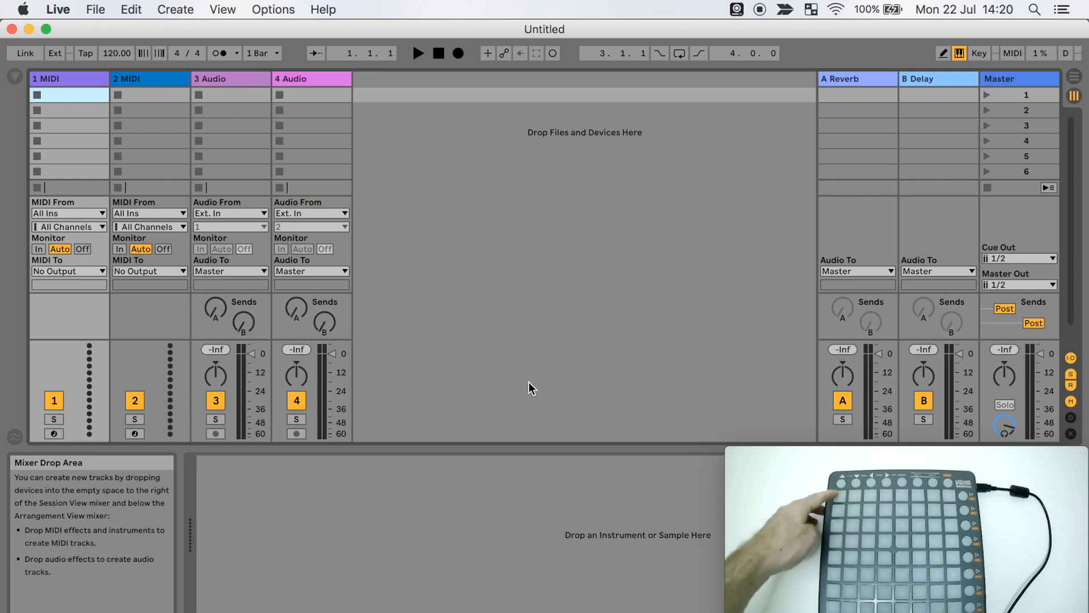
Return from Ableton Live to Control Surface Studio after trying the Launchpad pads
left_click(418, 54)
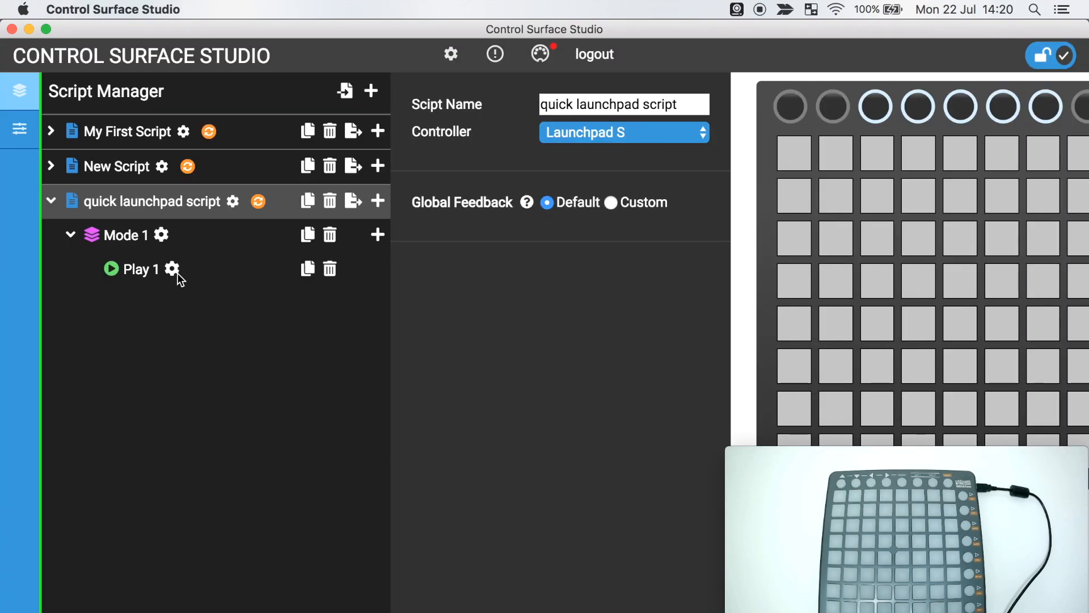
Add Pads 3, 9 and 13 as extra Play 1 feedback destinations and sync to Live
left_click(173, 269)
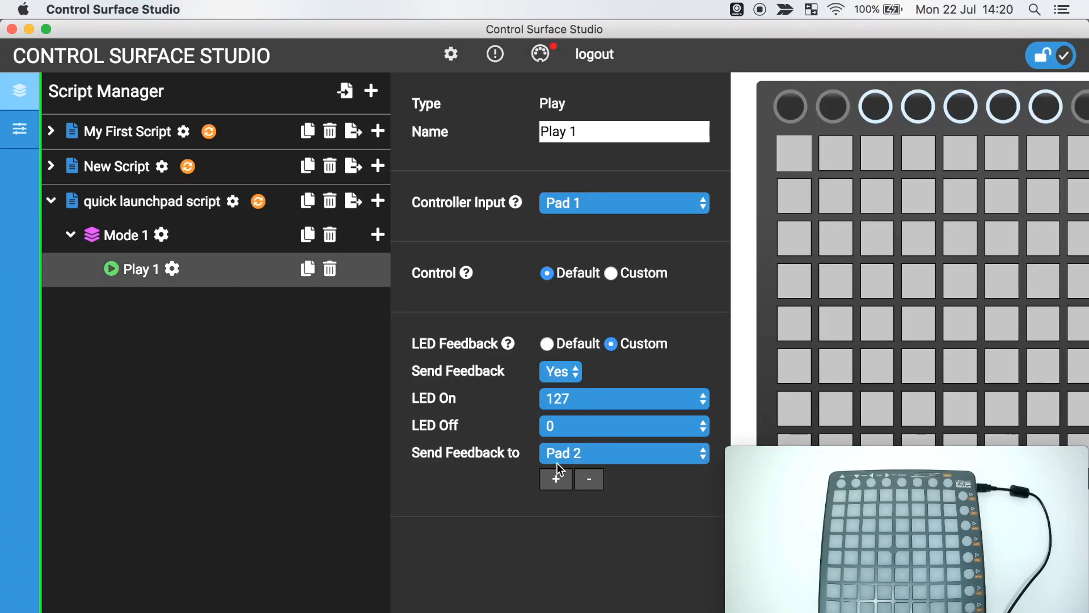
left_click(555, 478)
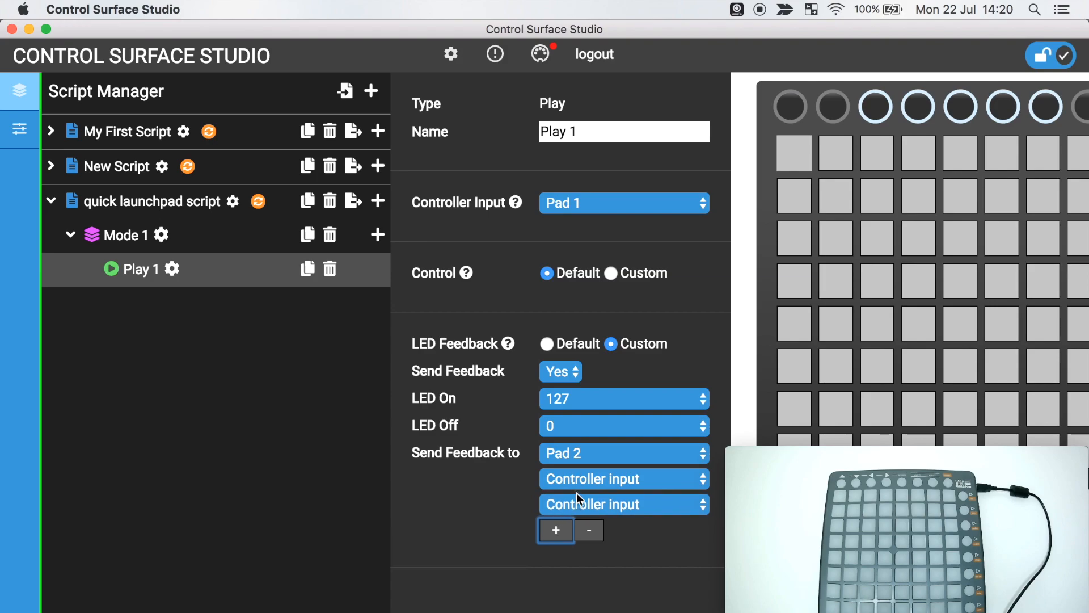
left_click(622, 504)
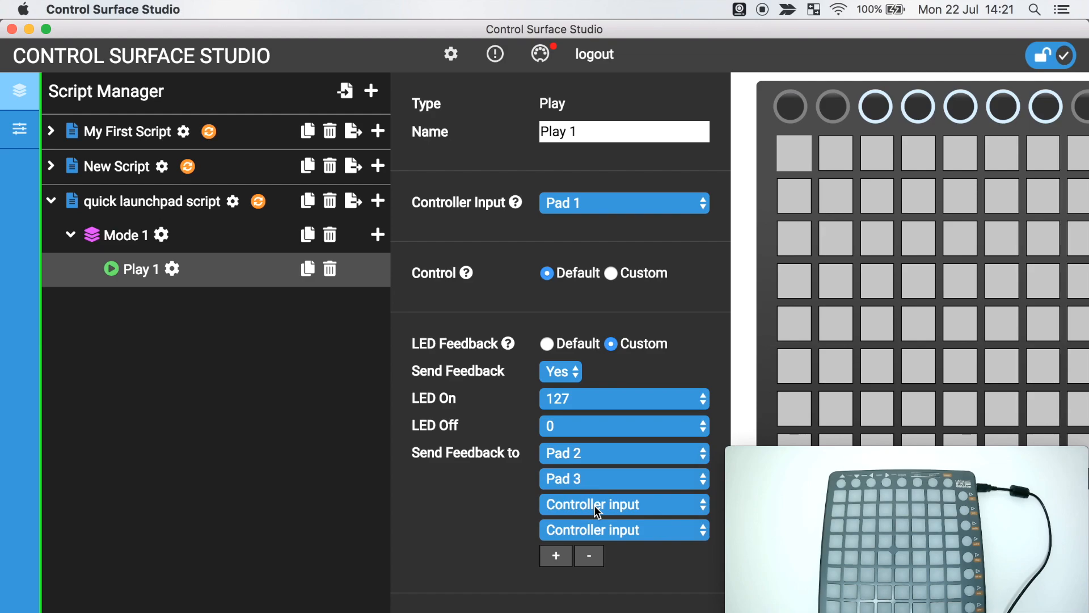
left_click(622, 504)
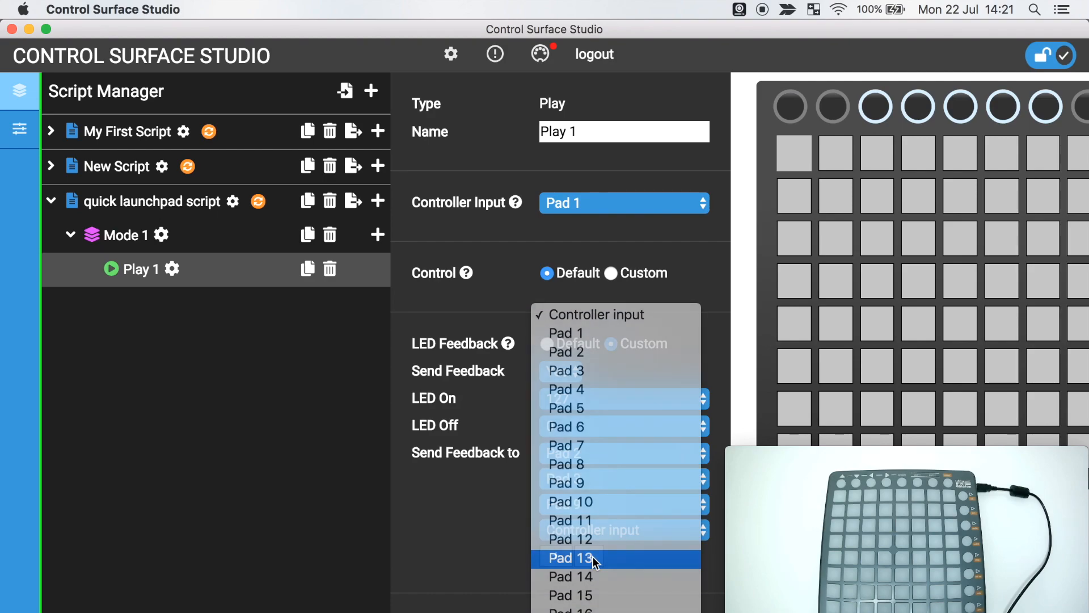
left_click(569, 558)
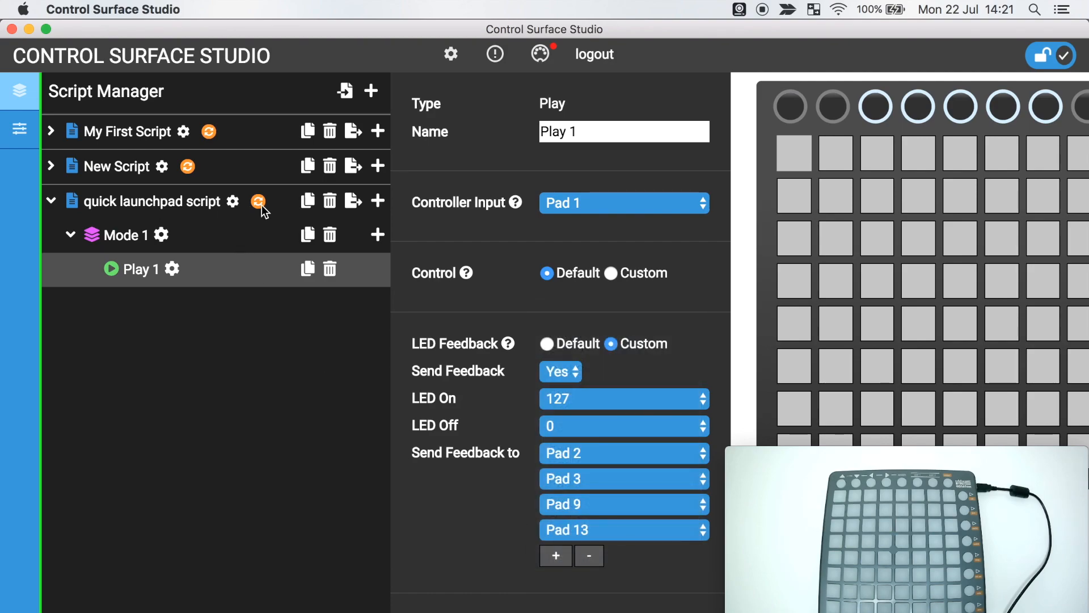
left_click(152, 201)
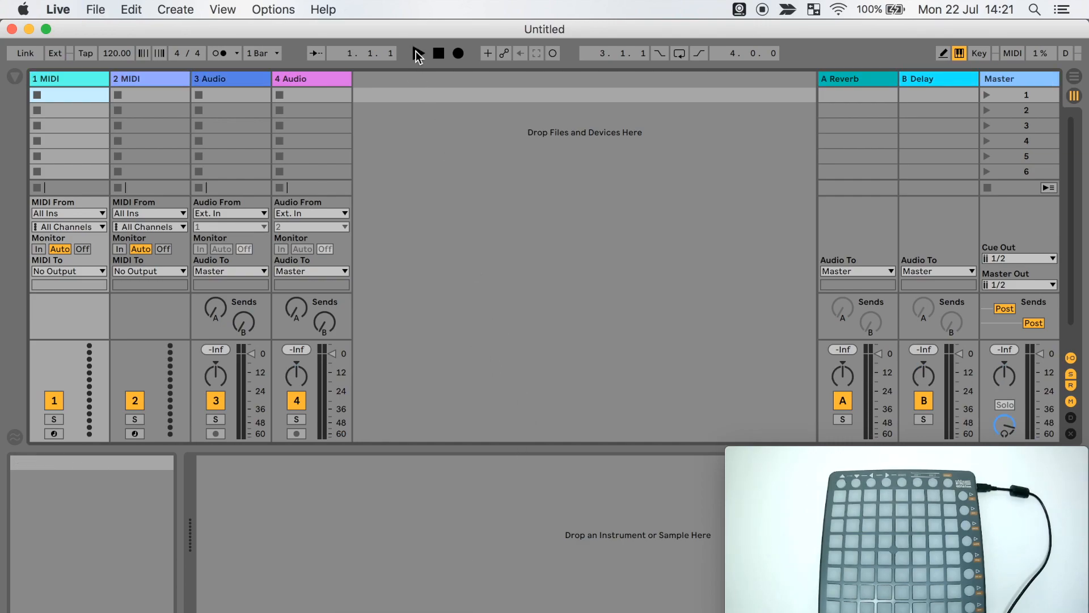
Return to Control Surface Studio after testing multi-pad feedback and switch to controller definitions
left_click(417, 53)
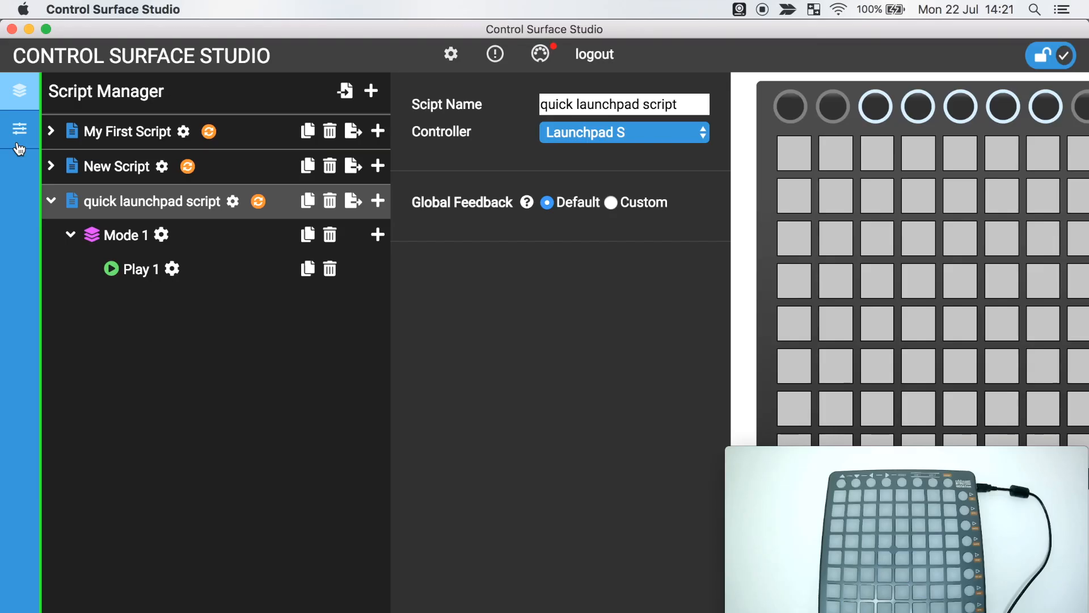
left_click(19, 130)
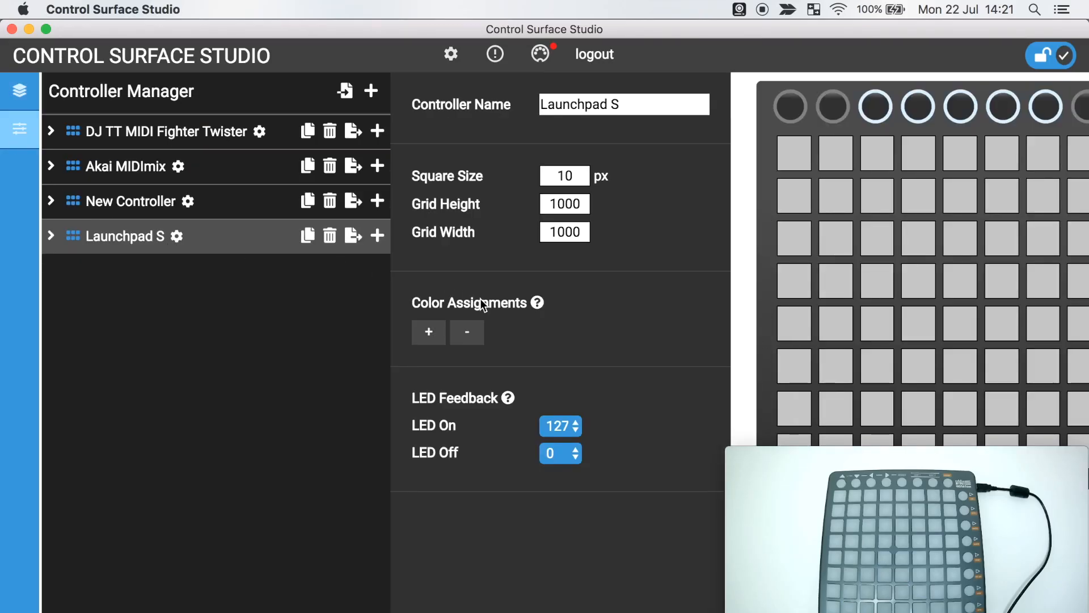
mouse_move(486, 316)
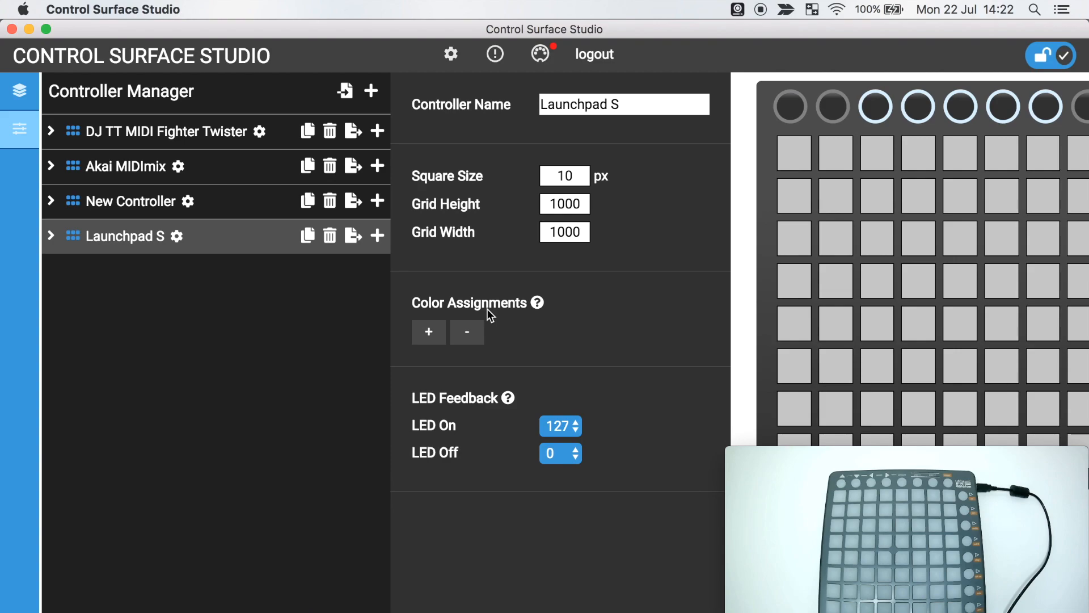
mouse_move(551, 340)
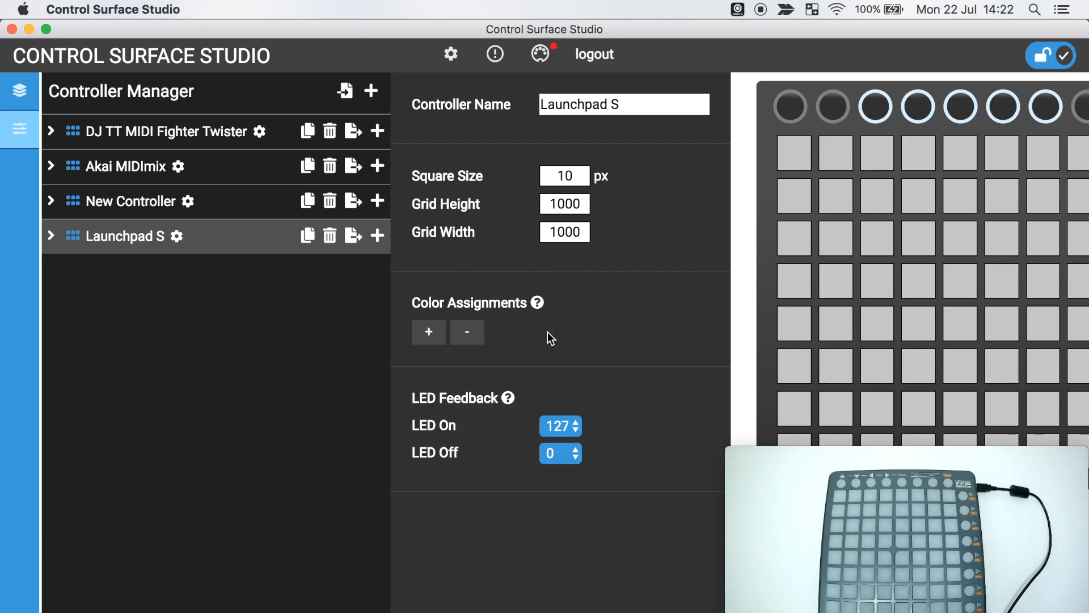
Add a blank colour assignment entry to the Launchpad S controller
left_click(428, 332)
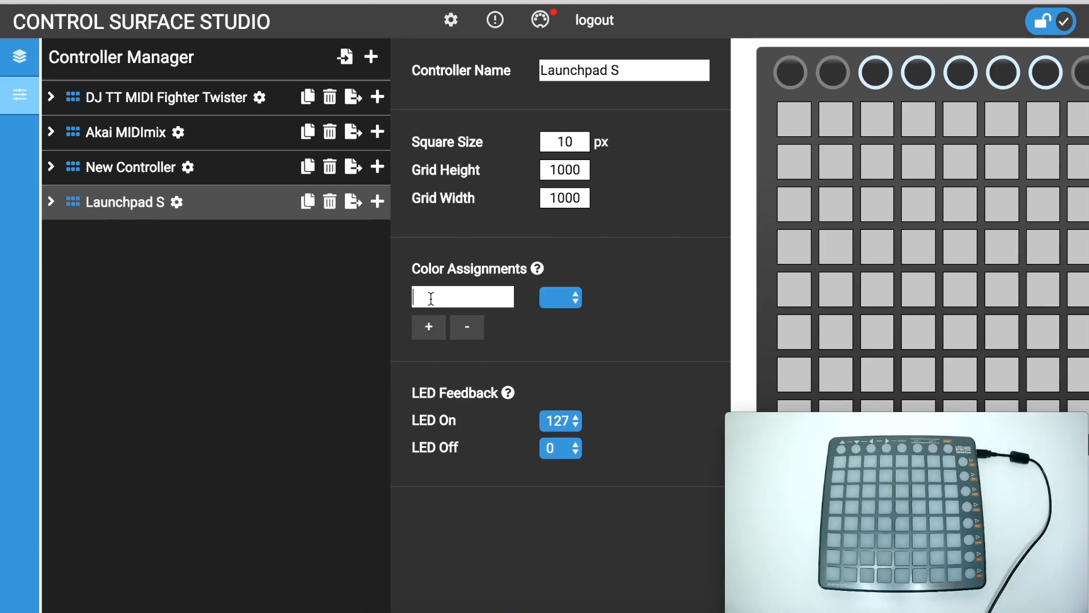
Enter colours Red Full 7, Green Full 52, Amber Full 55, Off 4, then open Play 1
type("Red")
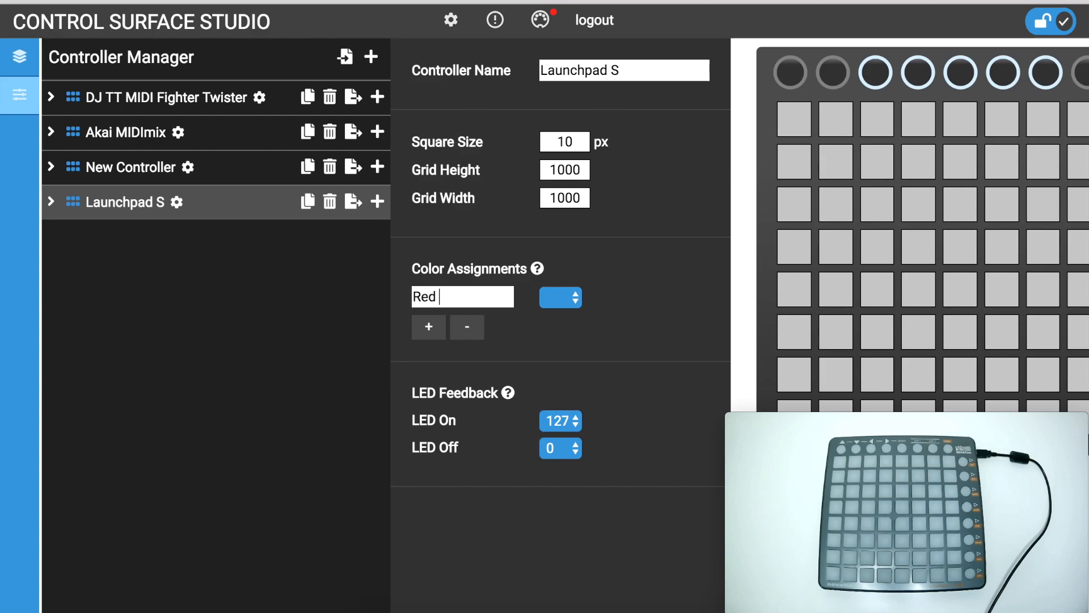
type("Full")
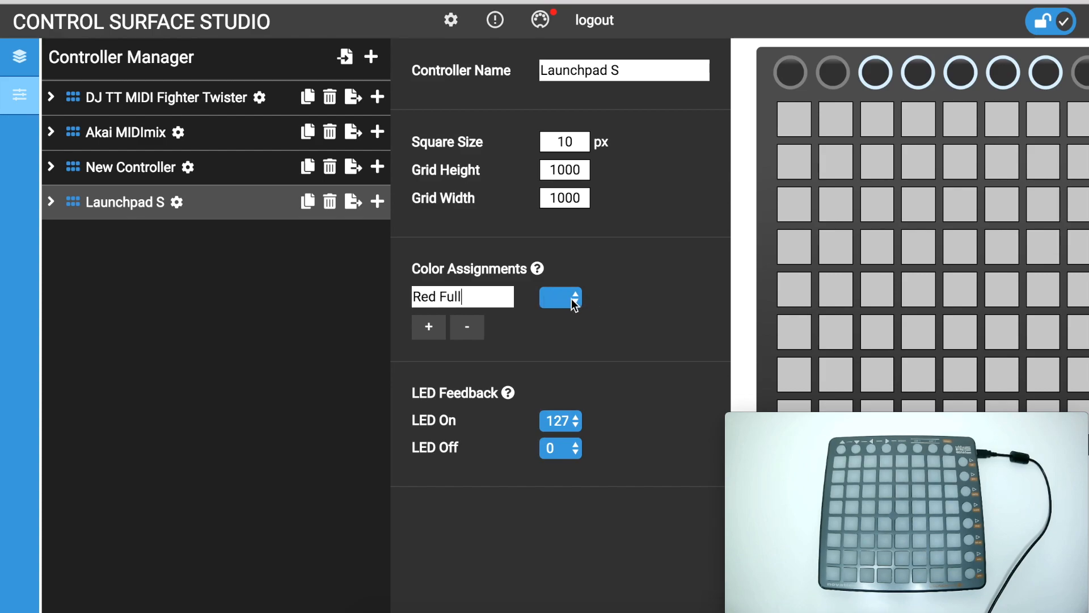
left_click(427, 327)
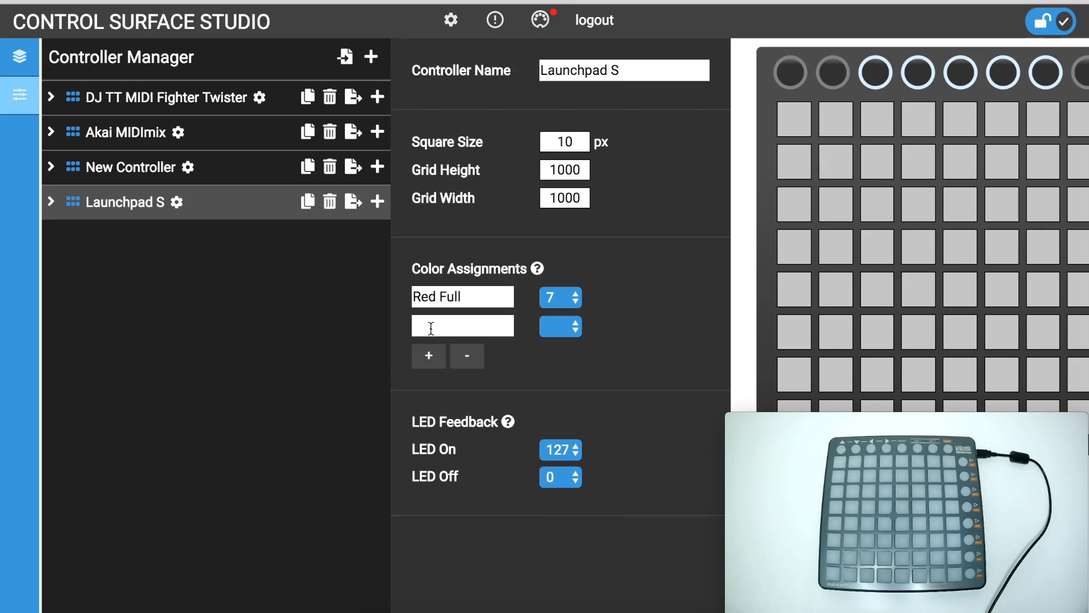
type("Green Full")
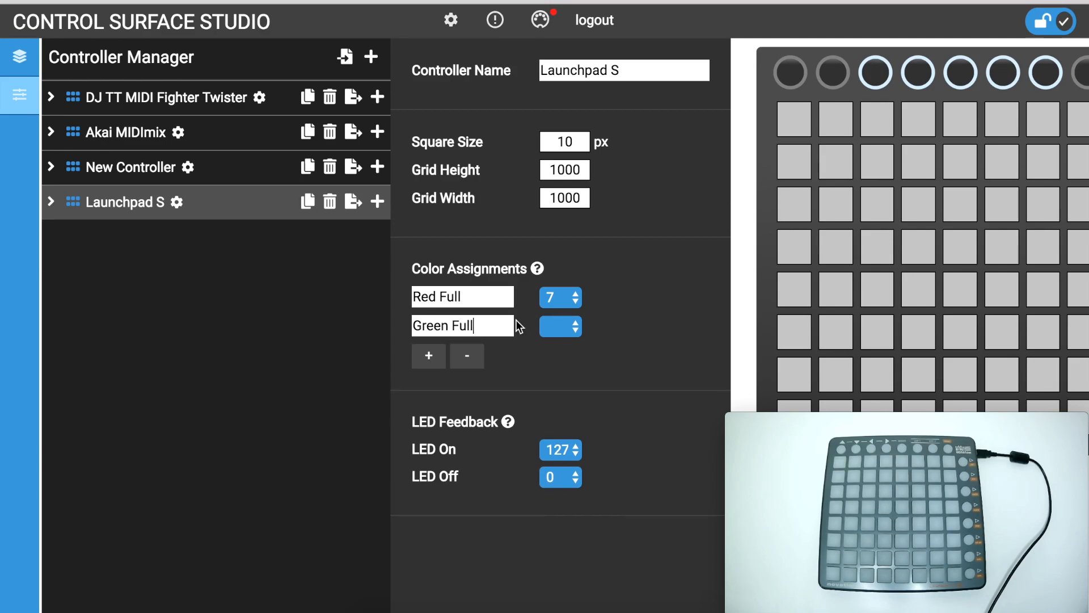
left_click(560, 327)
type("A")
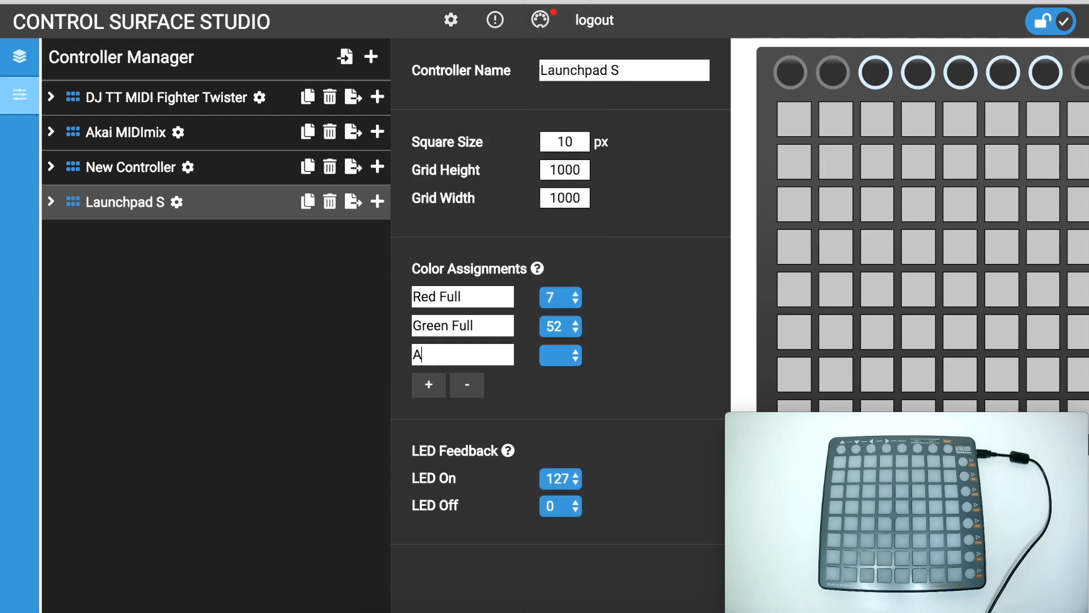
type("mber Full")
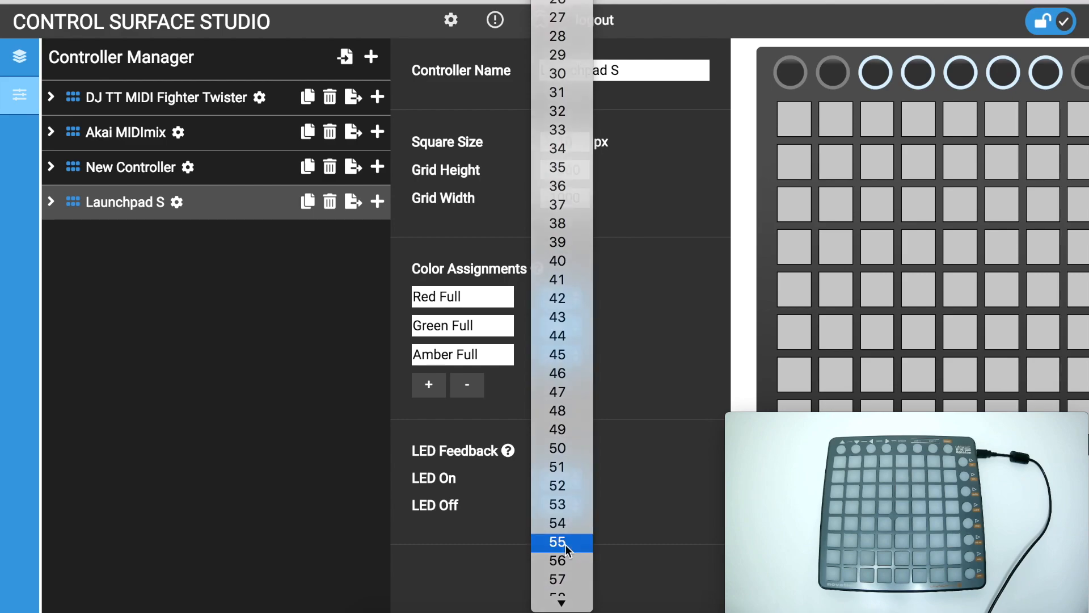
left_click(538, 542)
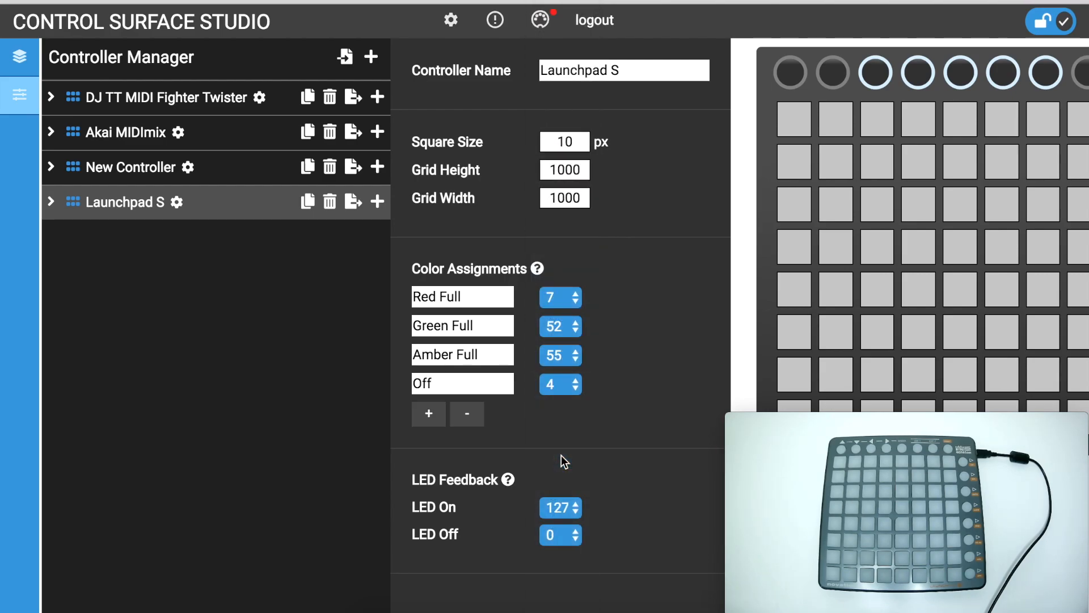
mouse_move(165, 526)
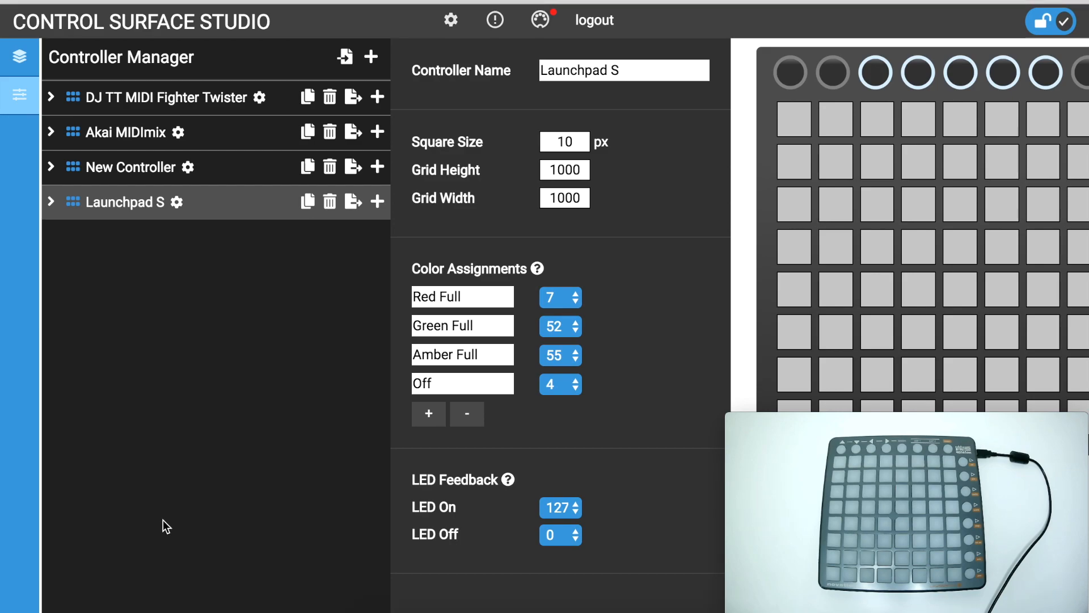
mouse_move(80, 282)
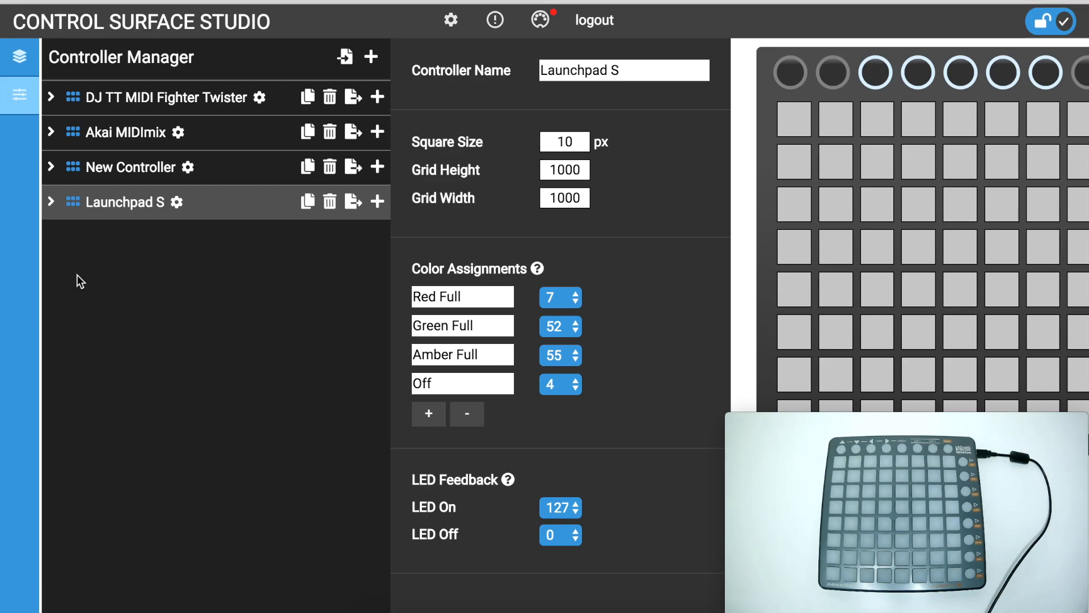
left_click(21, 95)
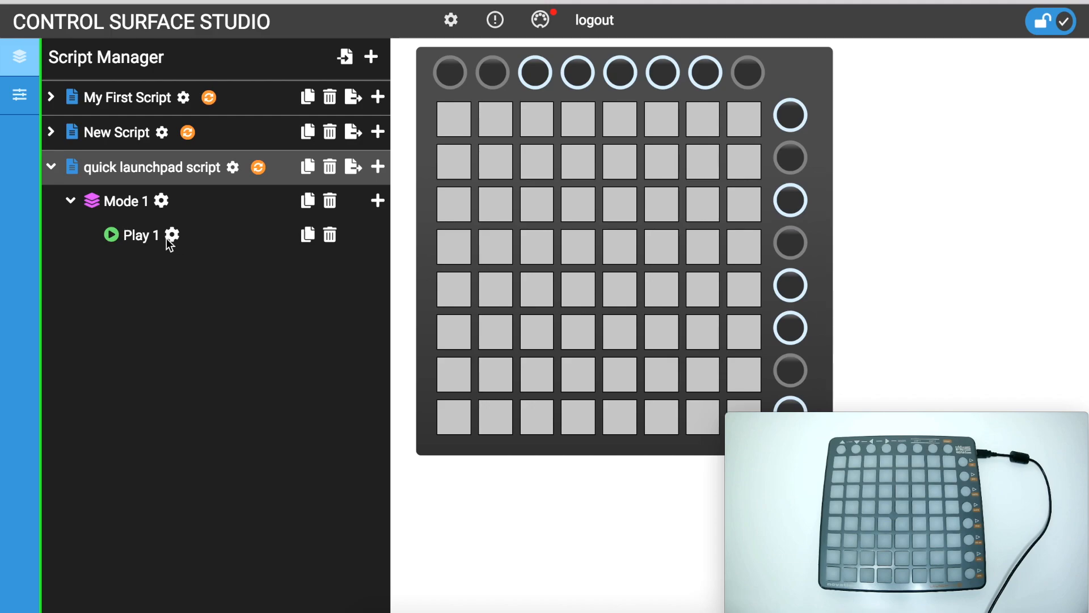
left_click(171, 235)
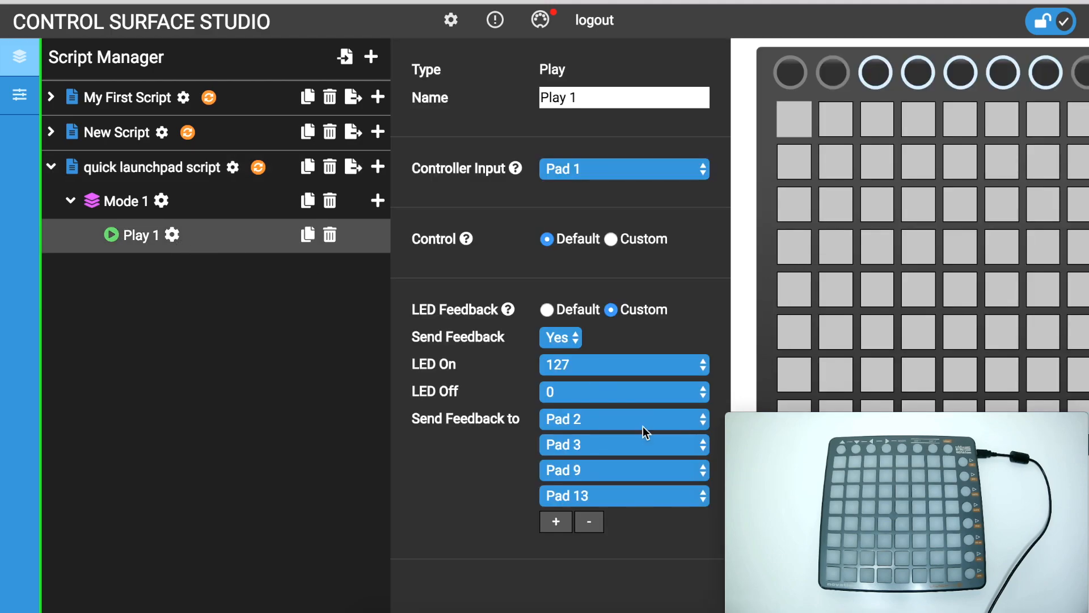